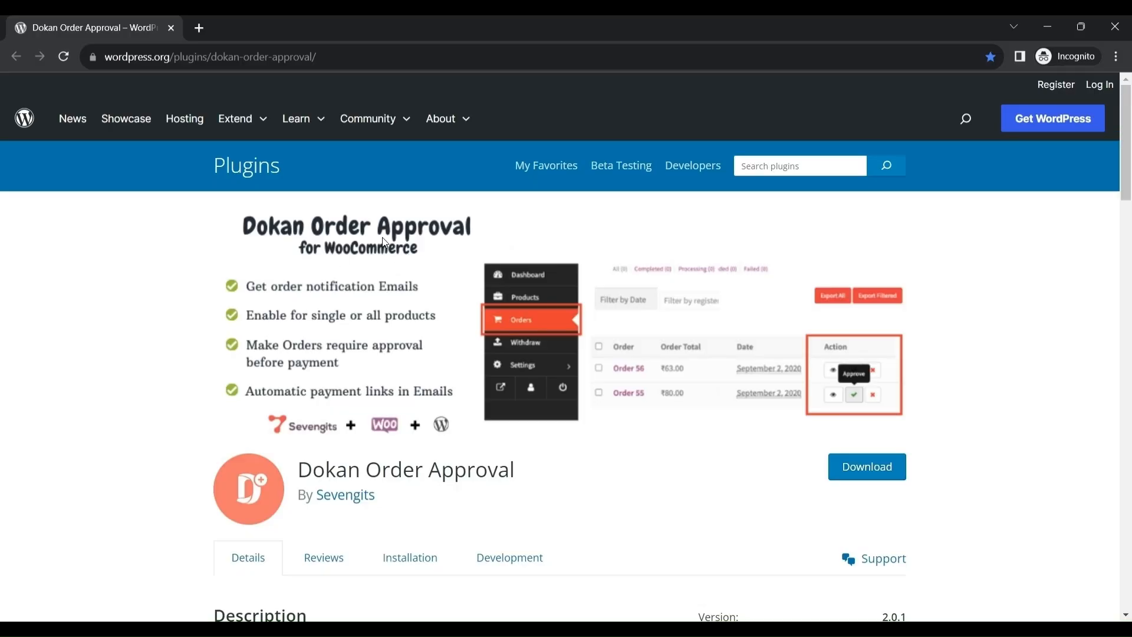
pyautogui.moveTo(335, 511)
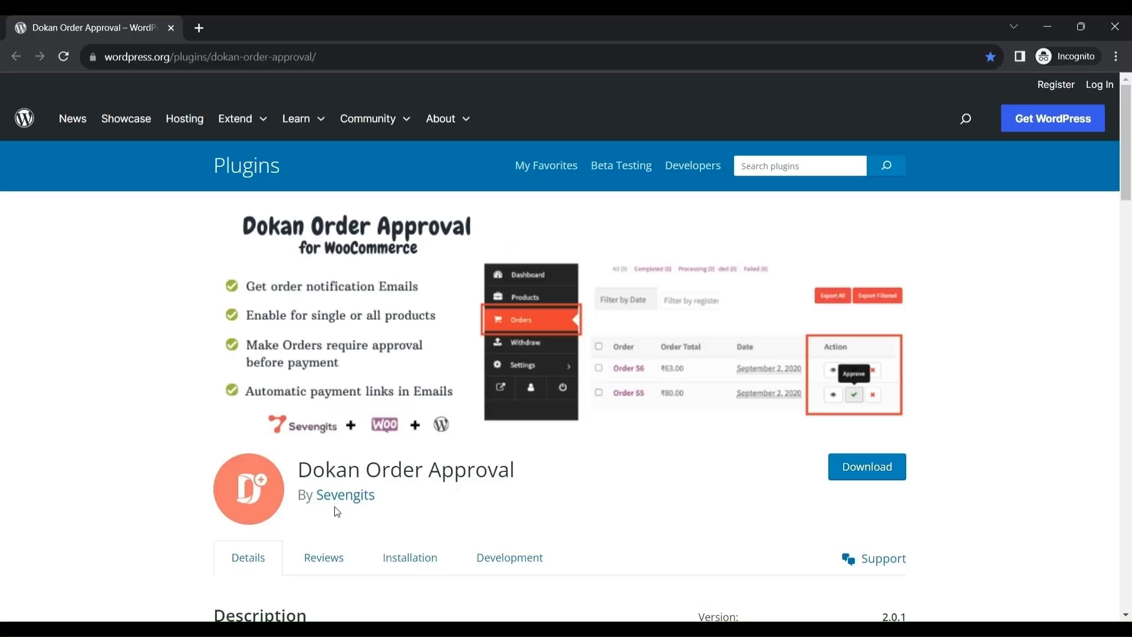
pyautogui.moveTo(350, 516)
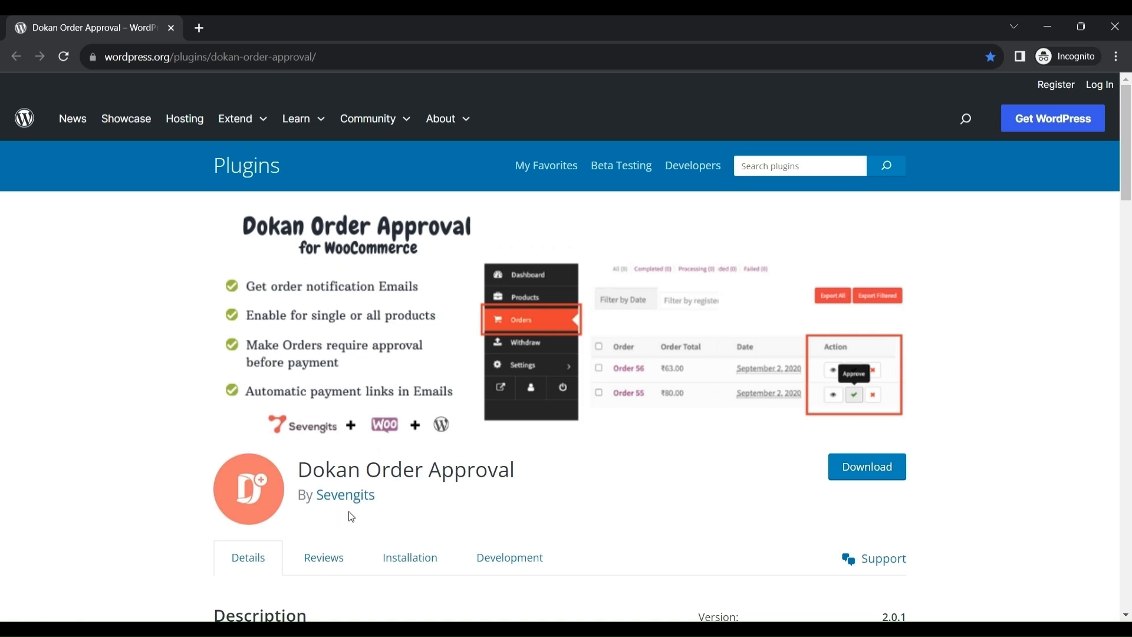
pyautogui.moveTo(736, 524)
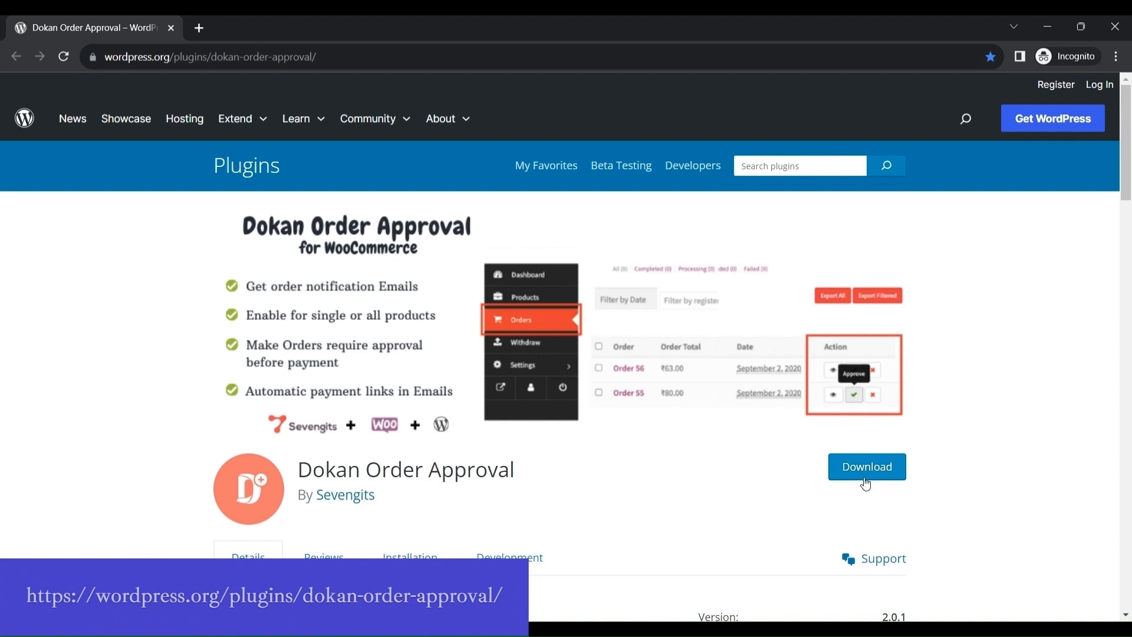
pyautogui.moveTo(856, 501)
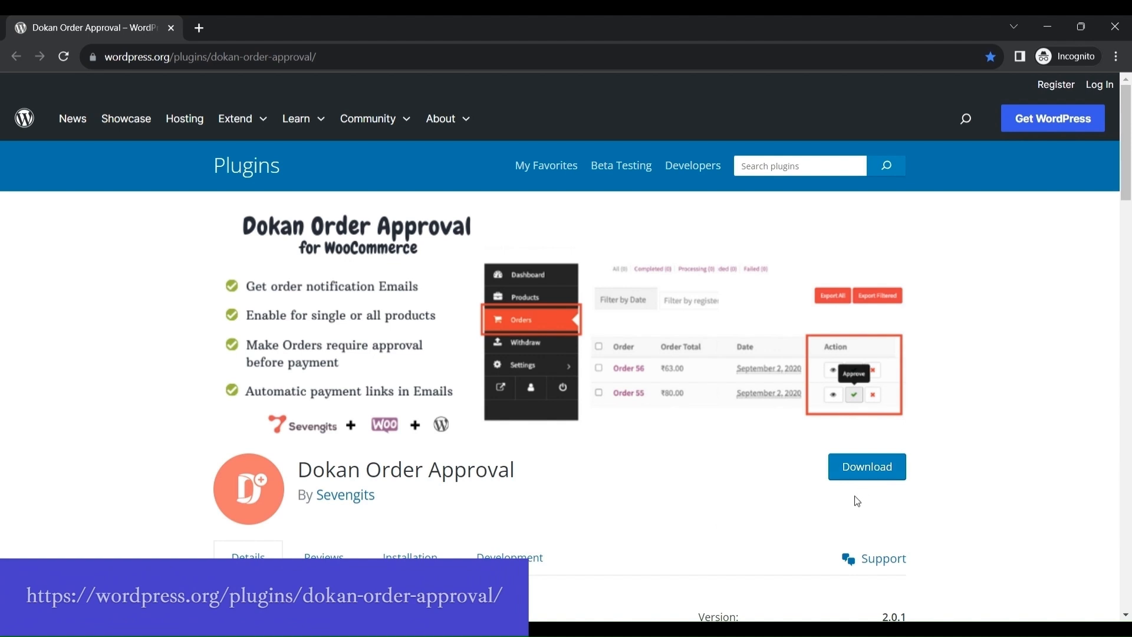
pyautogui.moveTo(846, 531)
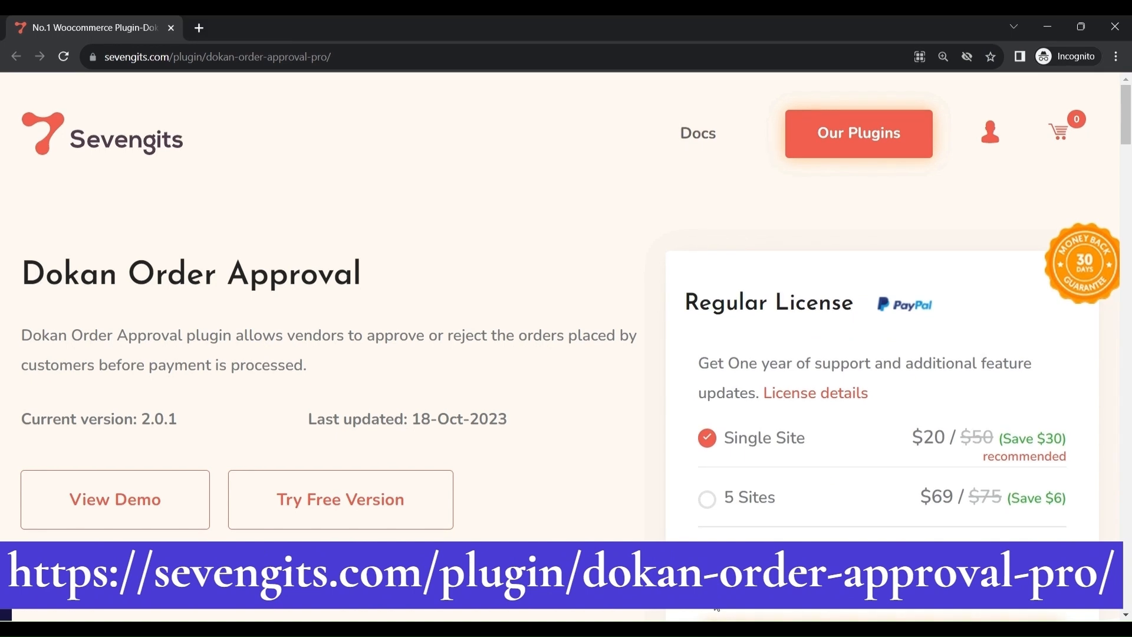
pyautogui.moveTo(725, 615)
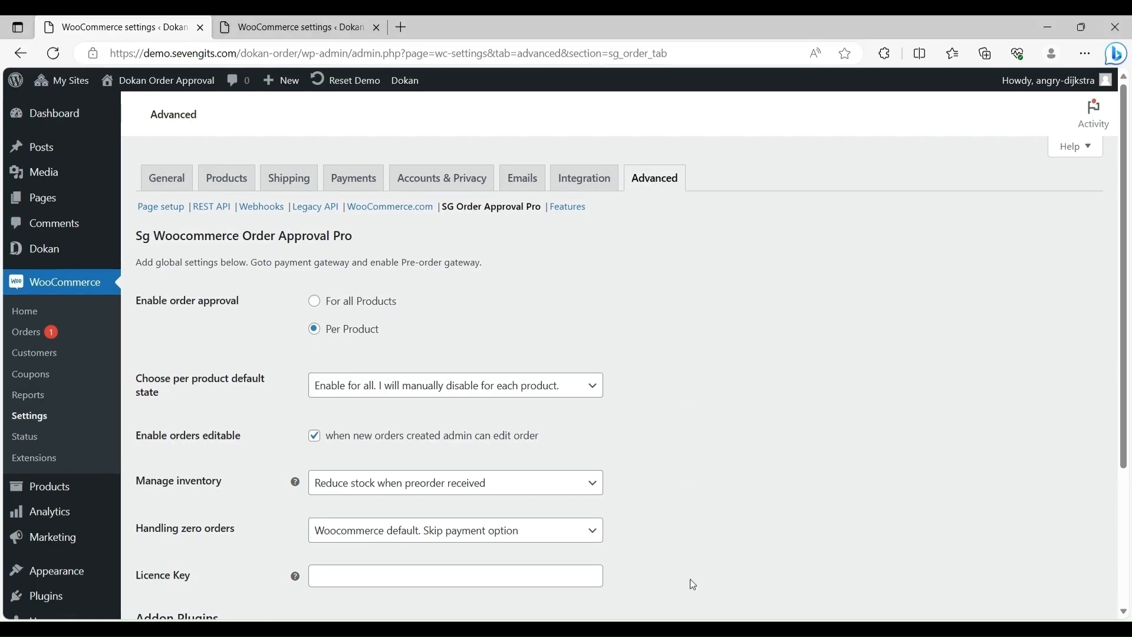
pyautogui.moveTo(55, 287)
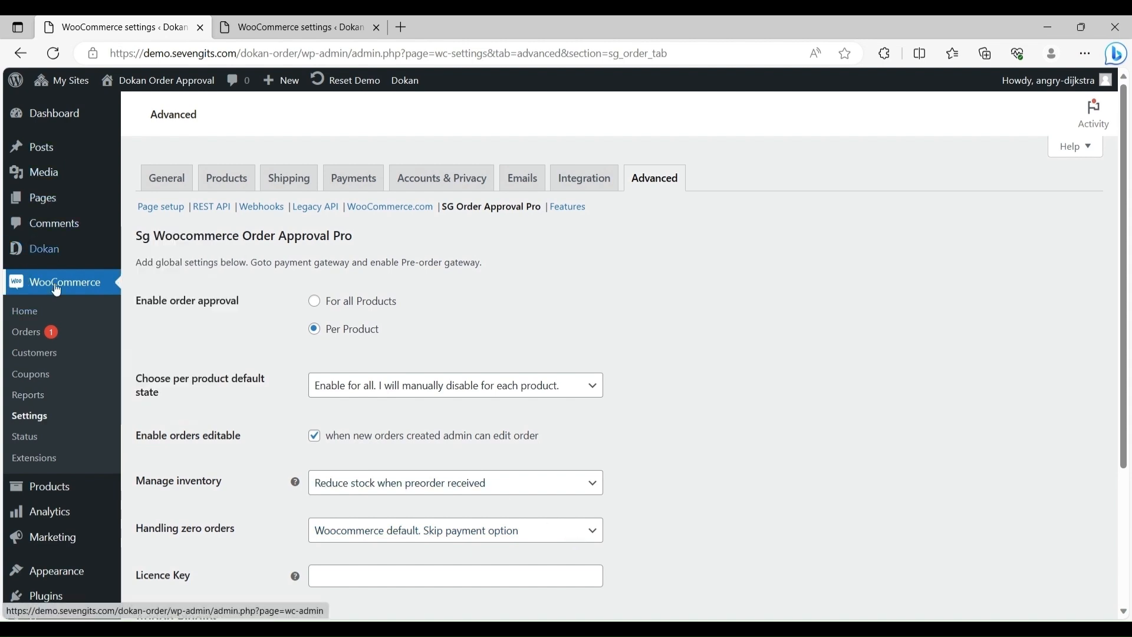
pyautogui.moveTo(30, 416)
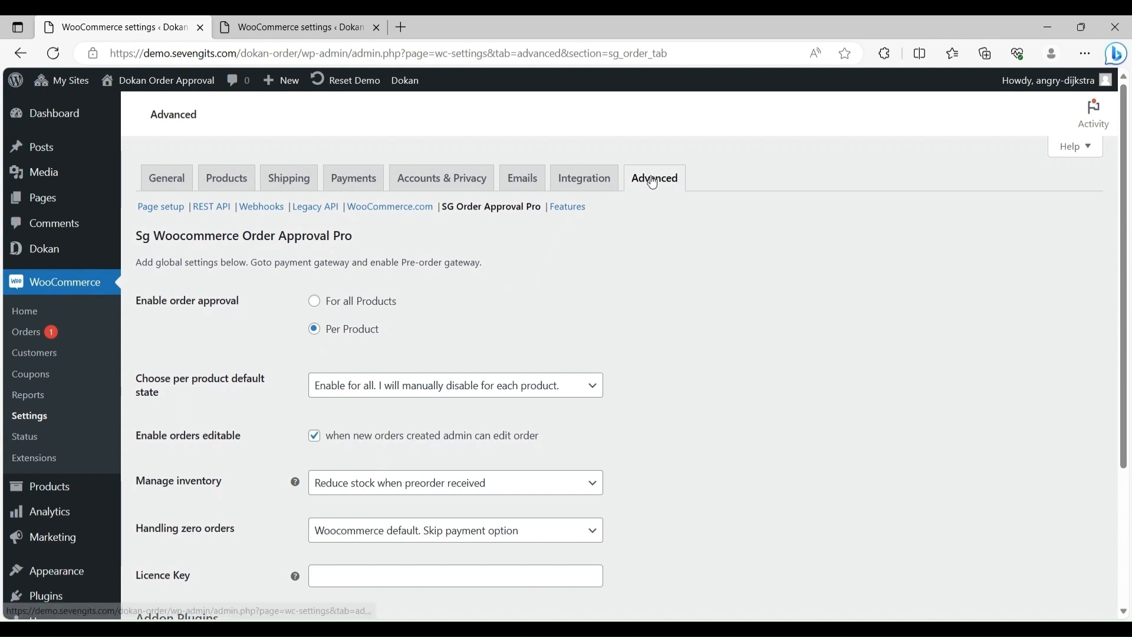
pyautogui.moveTo(657, 193)
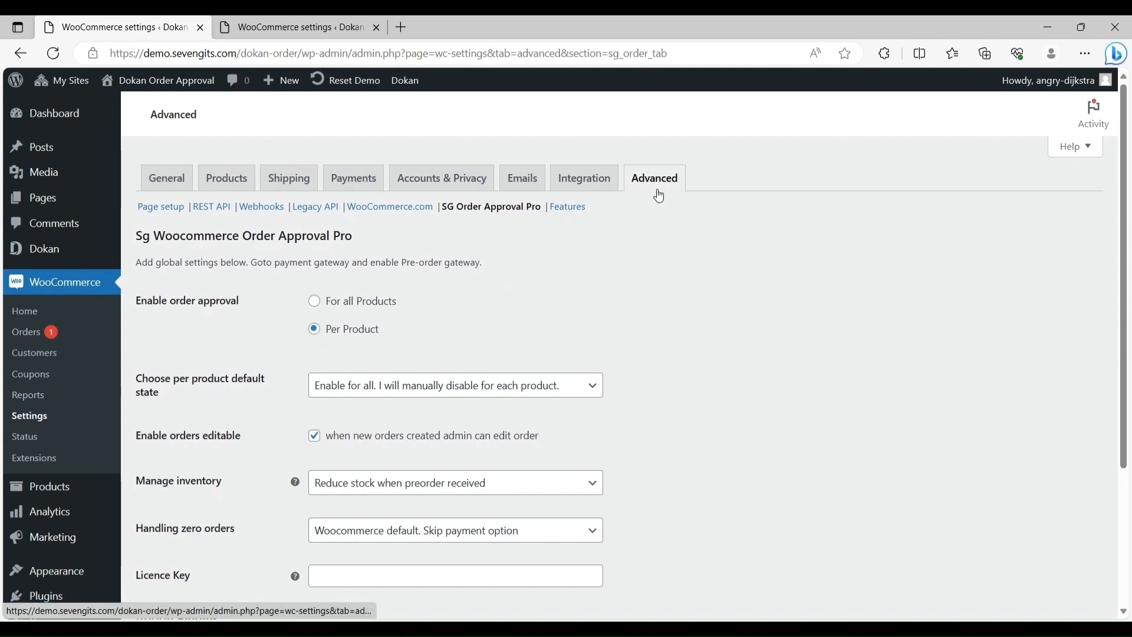
pyautogui.moveTo(497, 215)
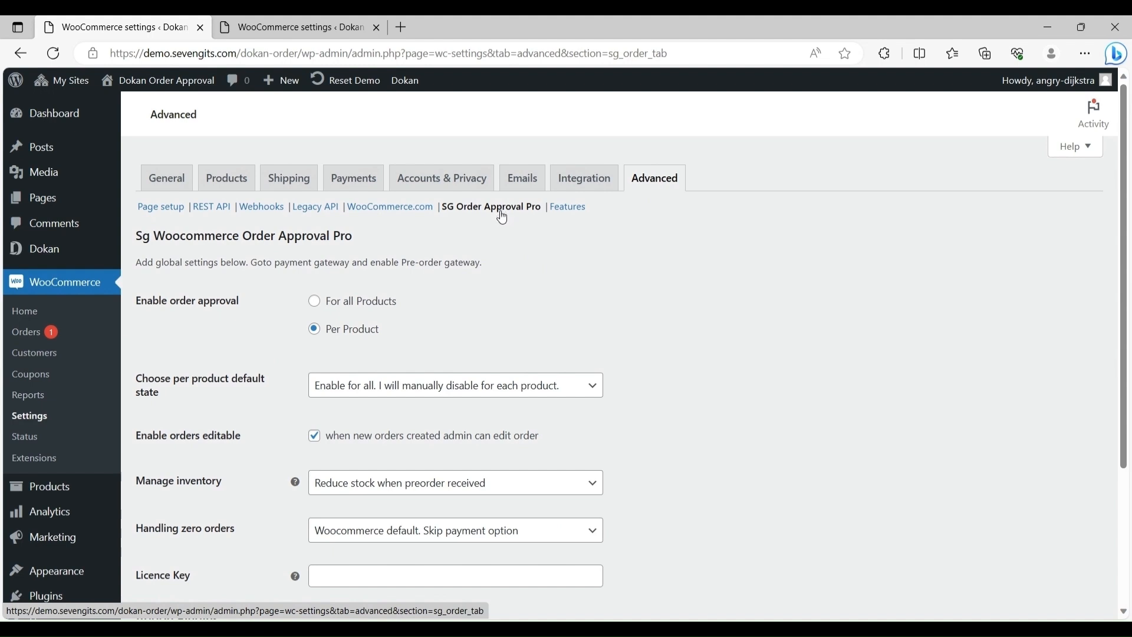
pyautogui.moveTo(334, 311)
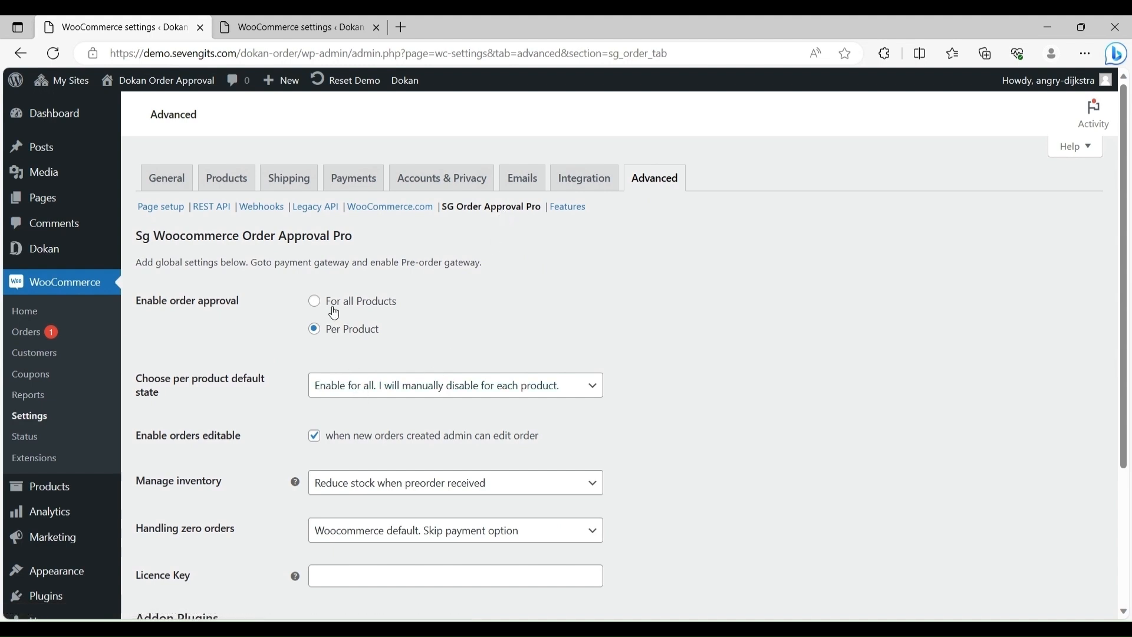
pyautogui.moveTo(354, 347)
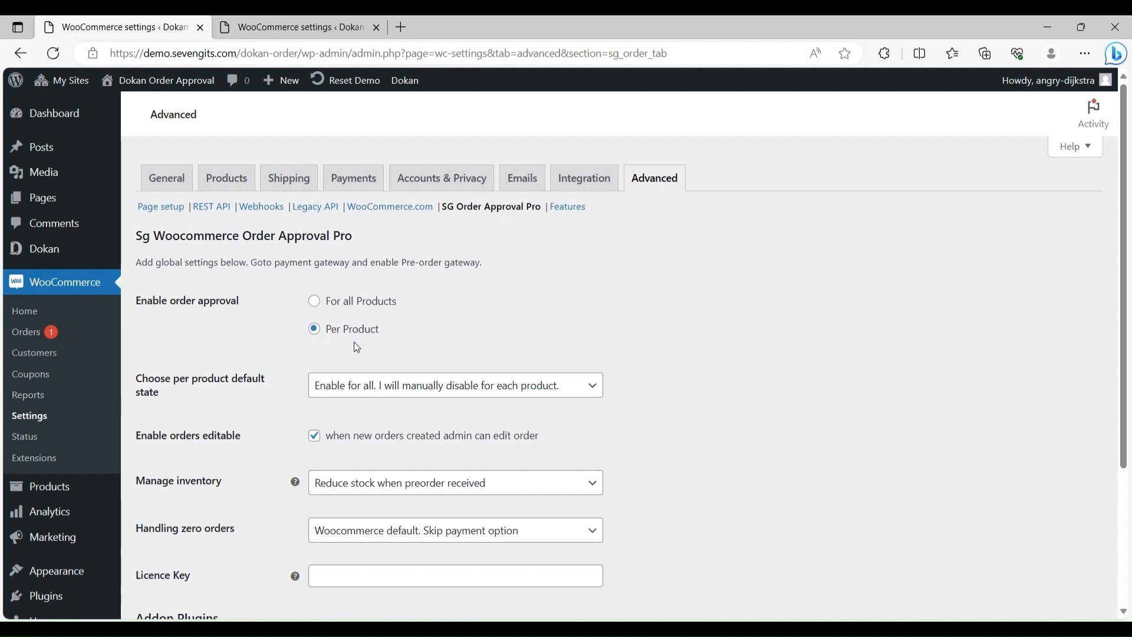
pyautogui.moveTo(341, 314)
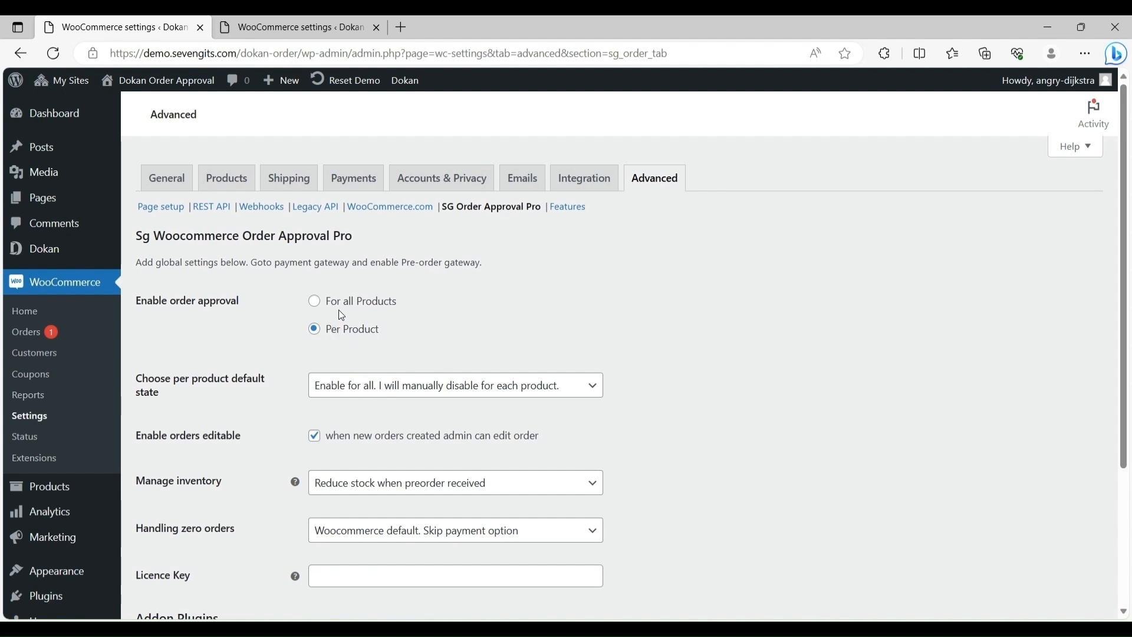
pyautogui.moveTo(354, 343)
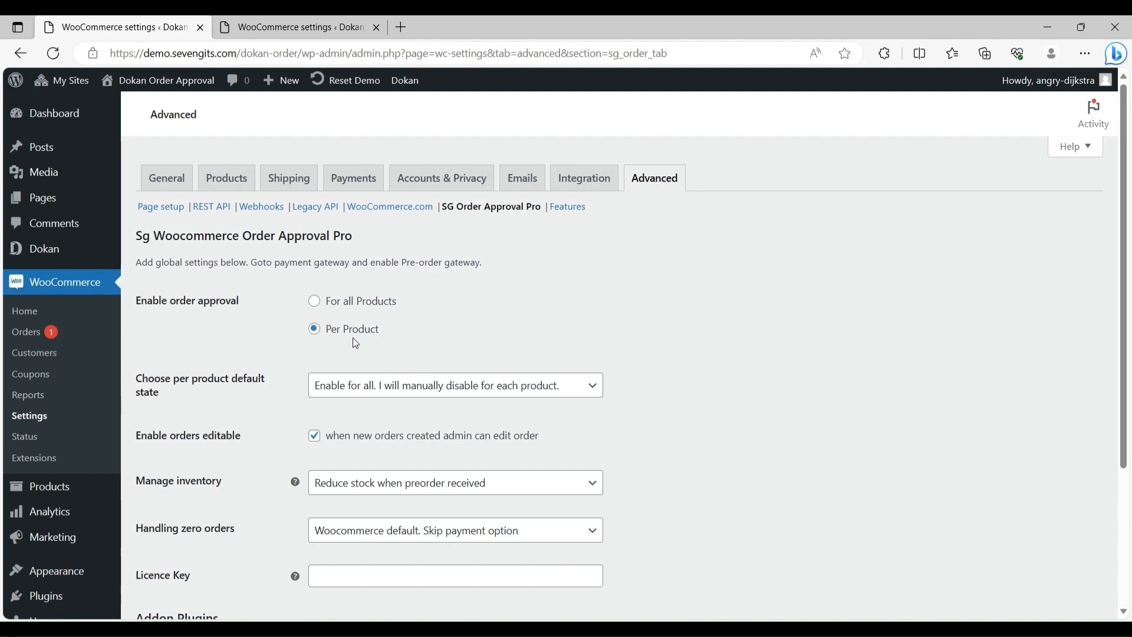
pyautogui.click(454, 387)
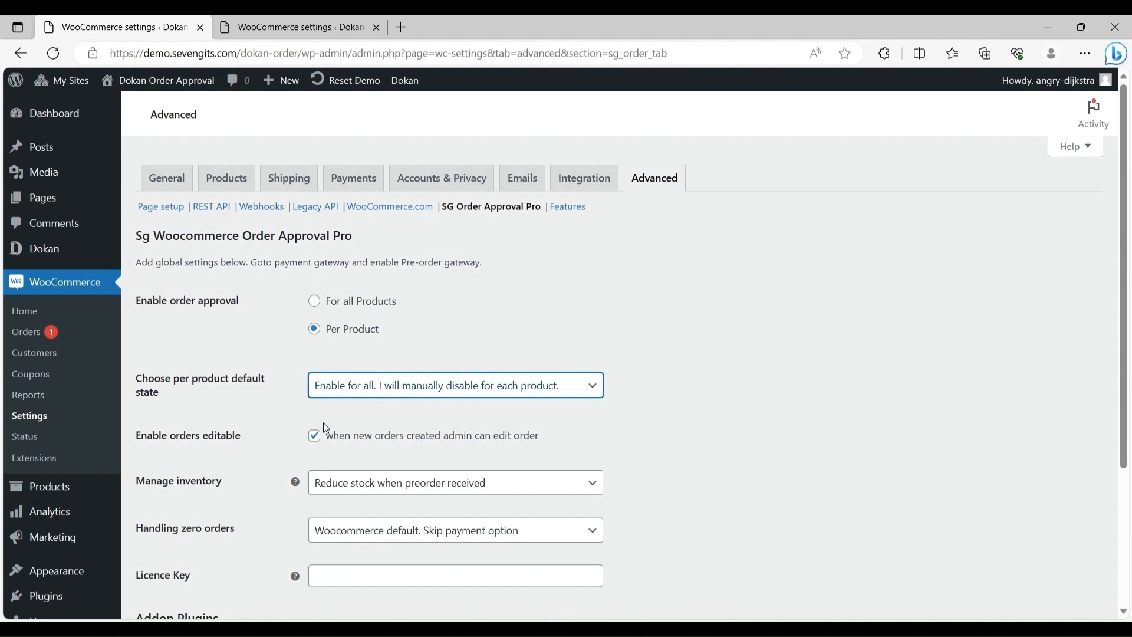
pyautogui.moveTo(324, 446)
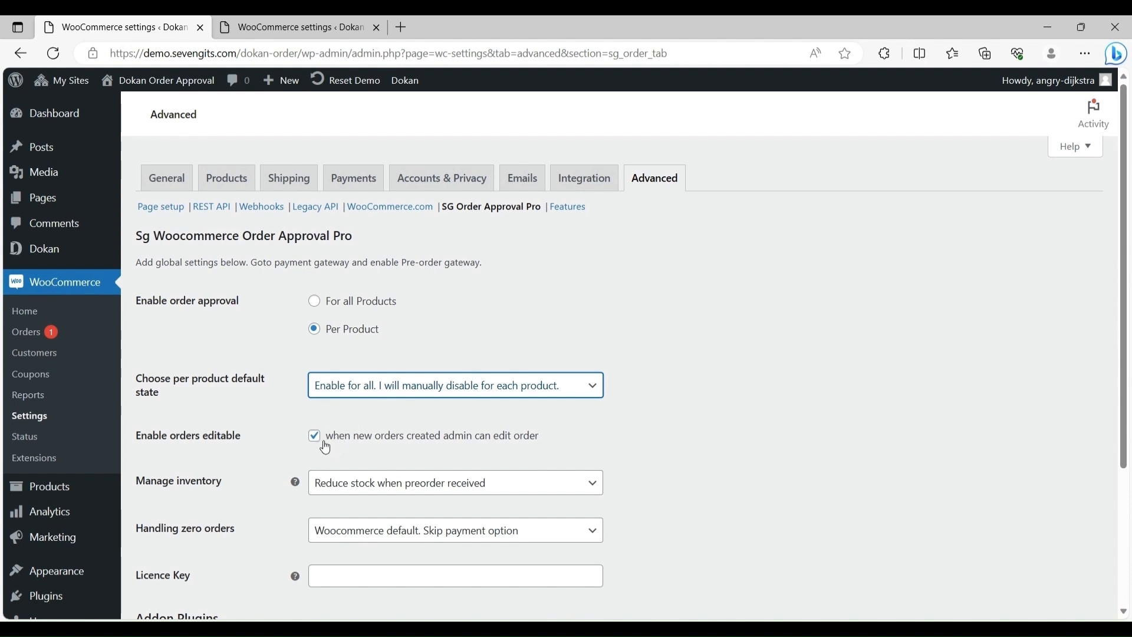
pyautogui.moveTo(283, 541)
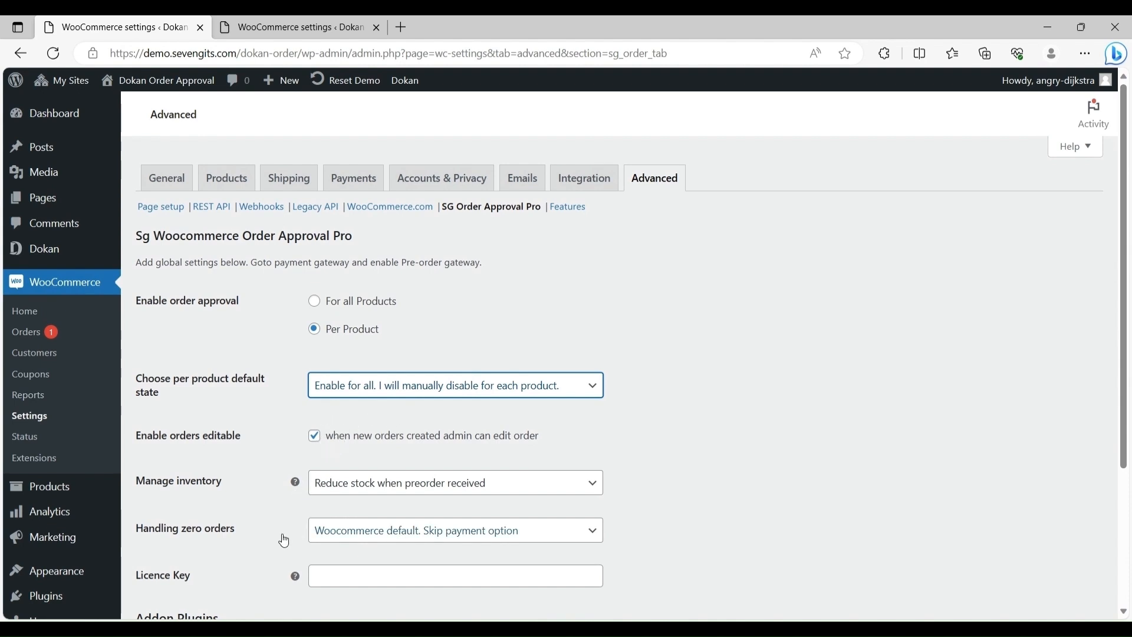
# Save the SG Order Approval Pro settings so the saved-settings confirmation appears.
pyautogui.scroll(-3)
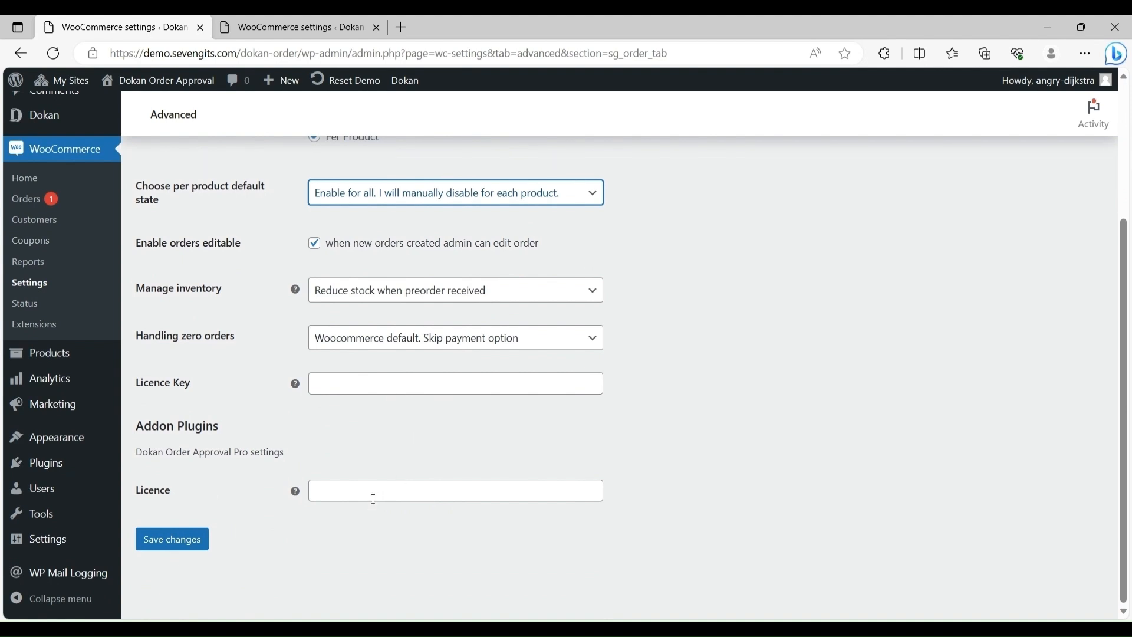
pyautogui.moveTo(317, 530)
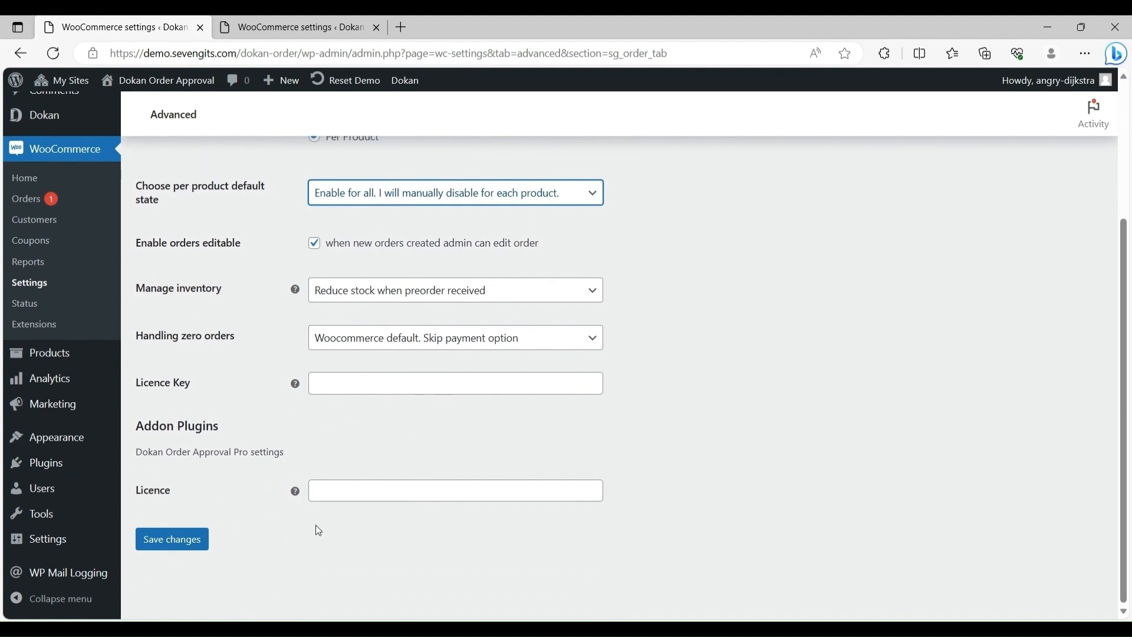
pyautogui.click(171, 539)
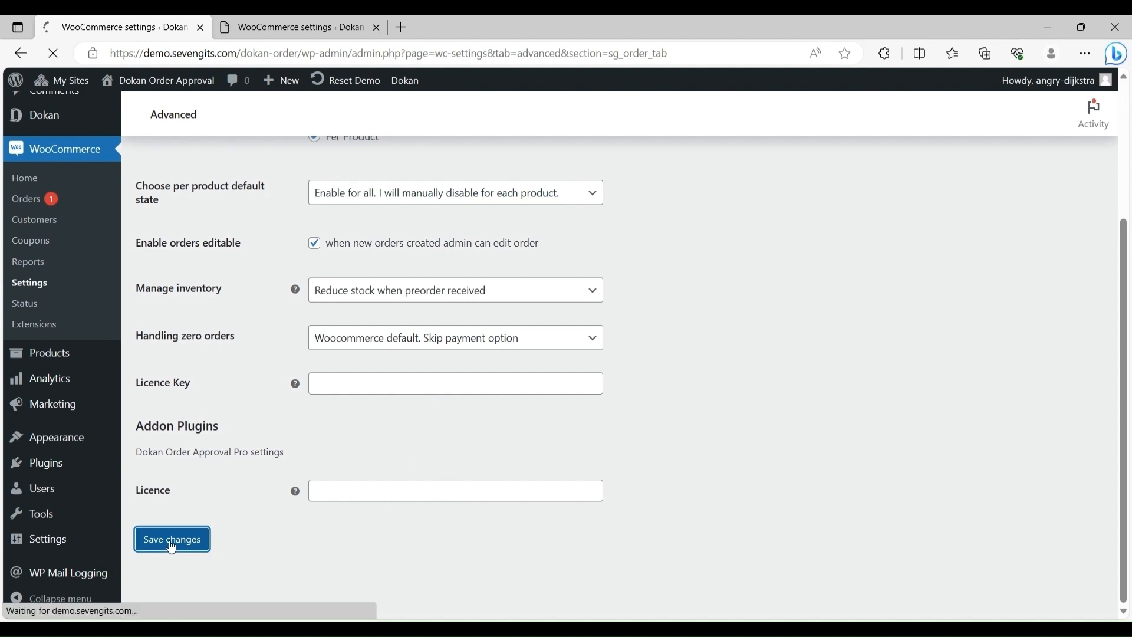
pyautogui.click(171, 538)
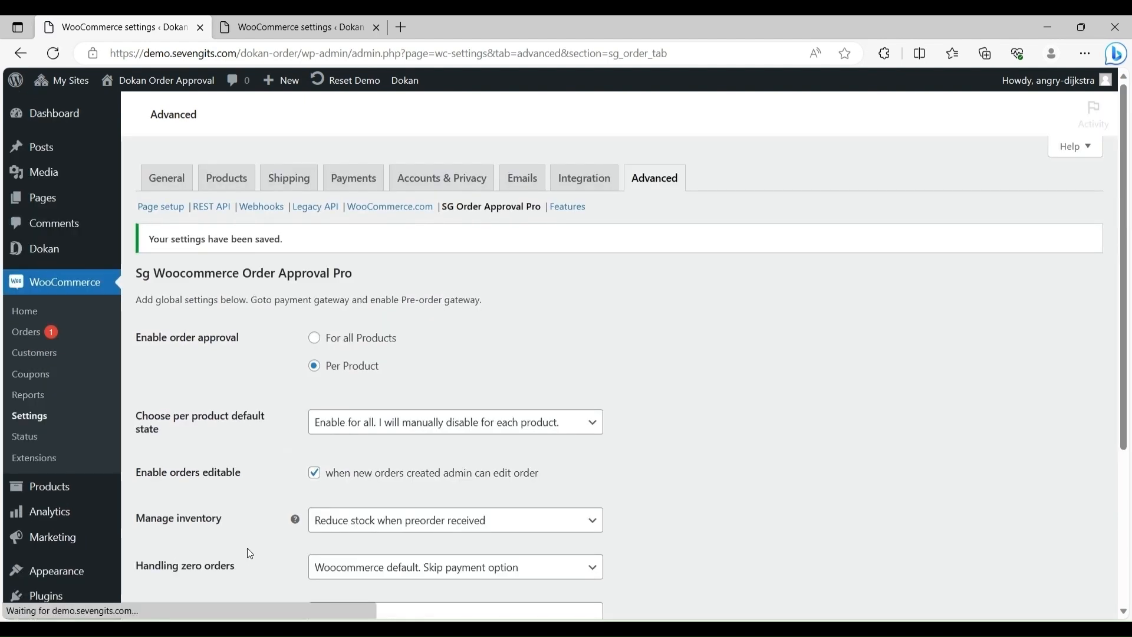
pyautogui.click(354, 178)
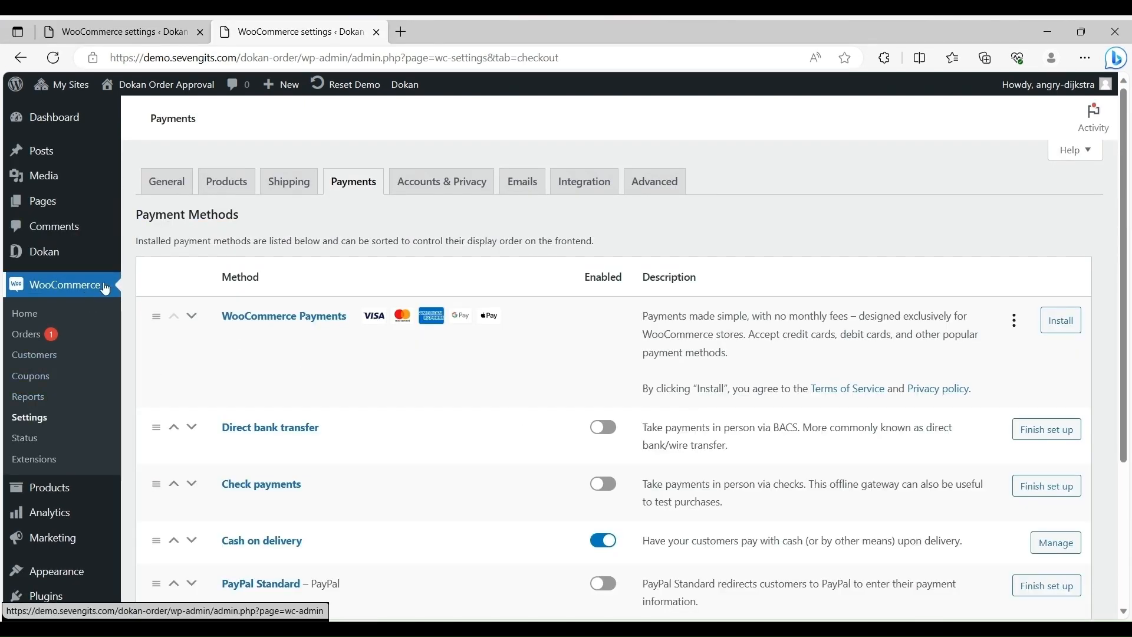
pyautogui.moveTo(442, 361)
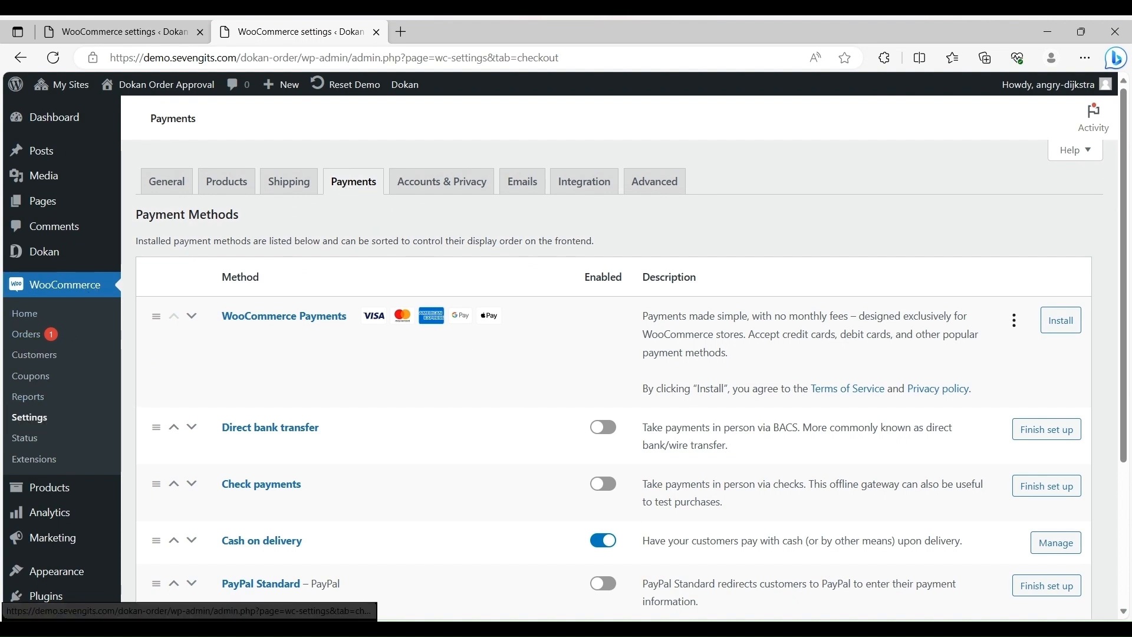
pyautogui.scroll(-3)
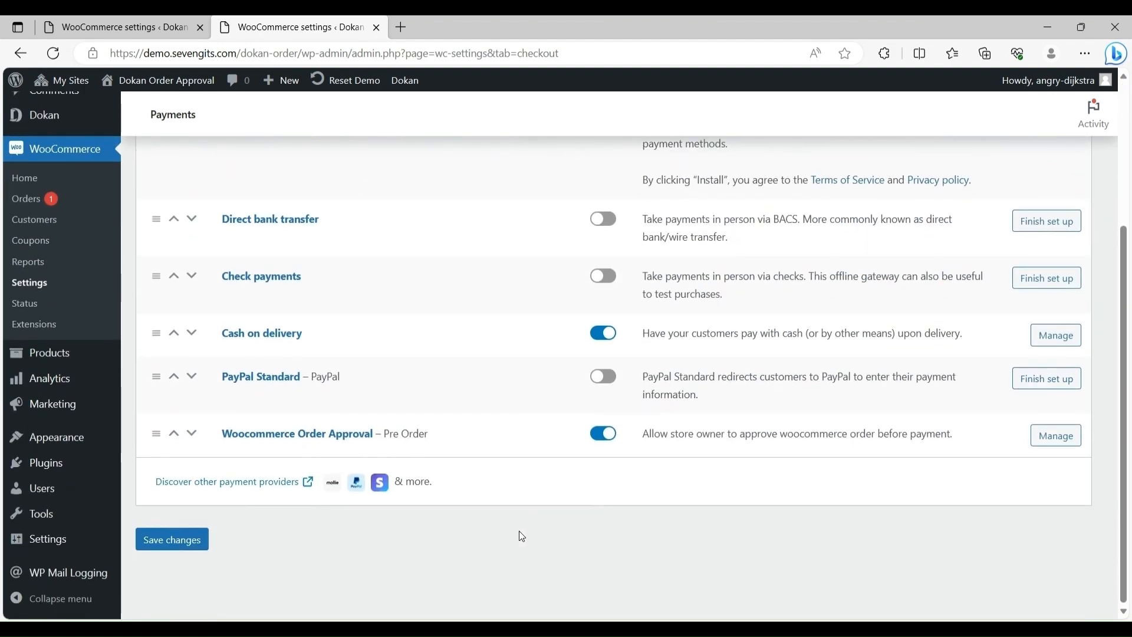
pyautogui.moveTo(822, 447)
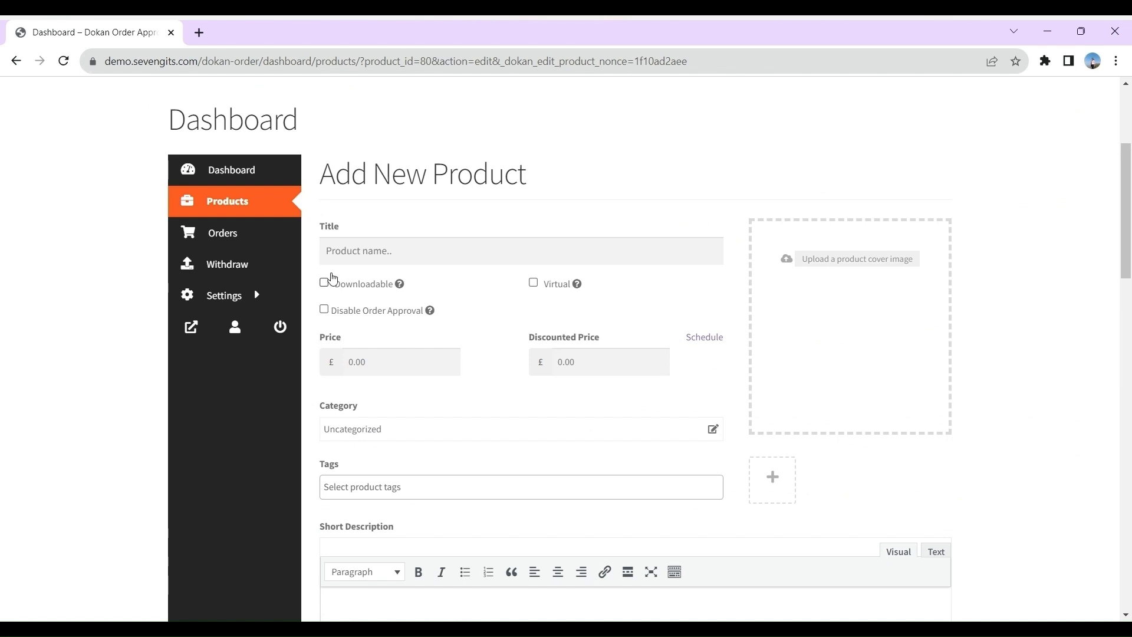
pyautogui.moveTo(366, 310)
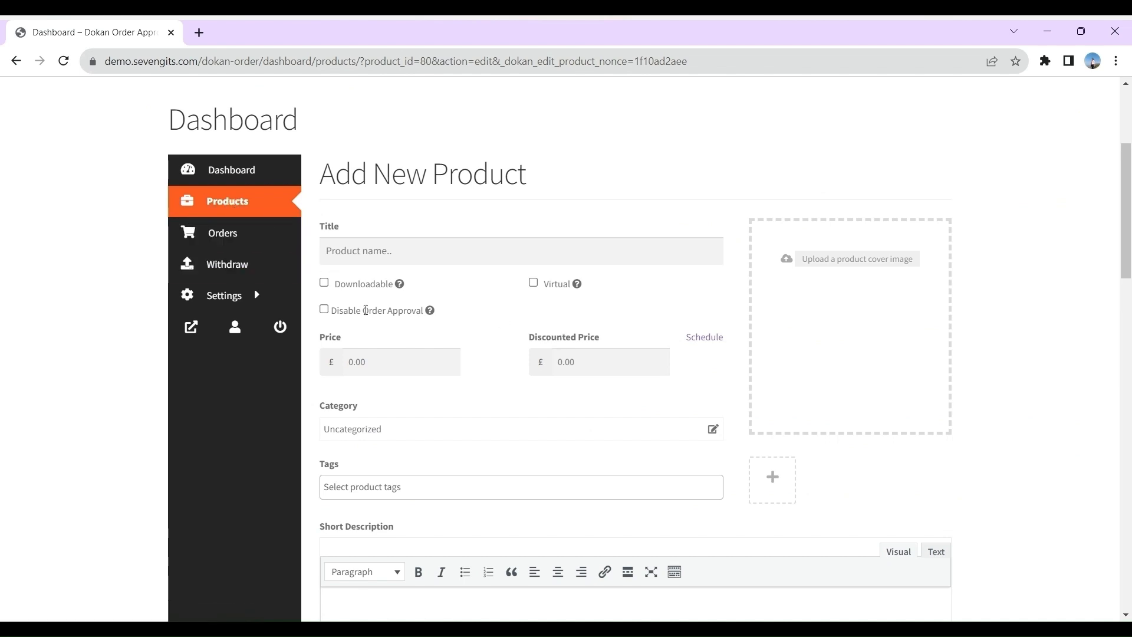
pyautogui.moveTo(374, 316)
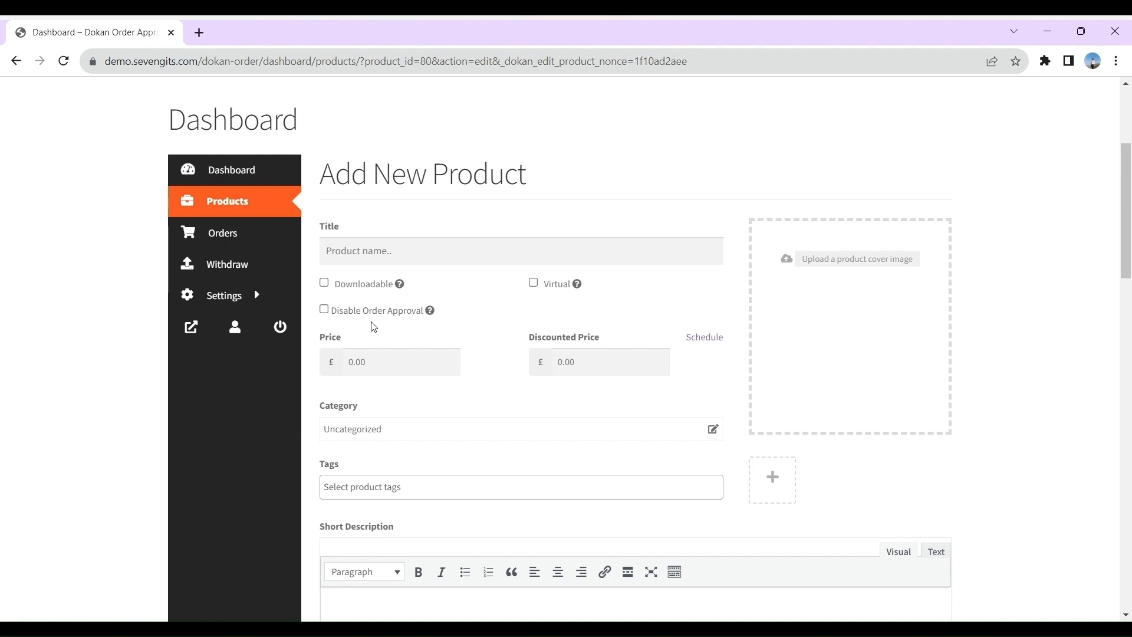
pyautogui.moveTo(371, 327)
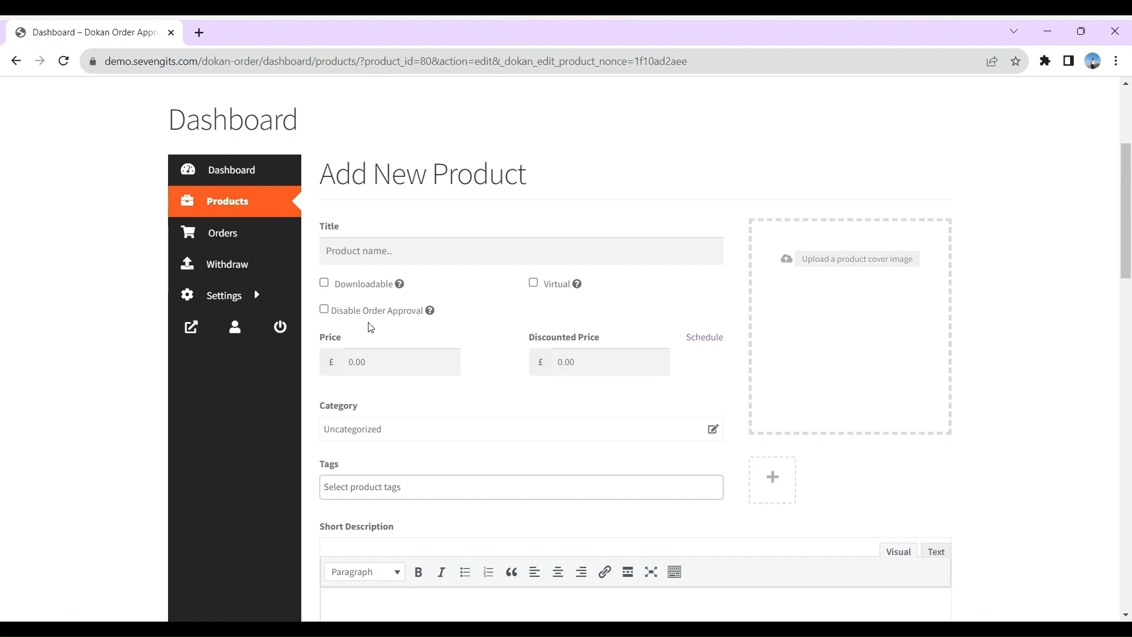
# Check the product's Order Approval option, then view the vendor orders showing Order 76 (£33.00).
pyautogui.click(325, 310)
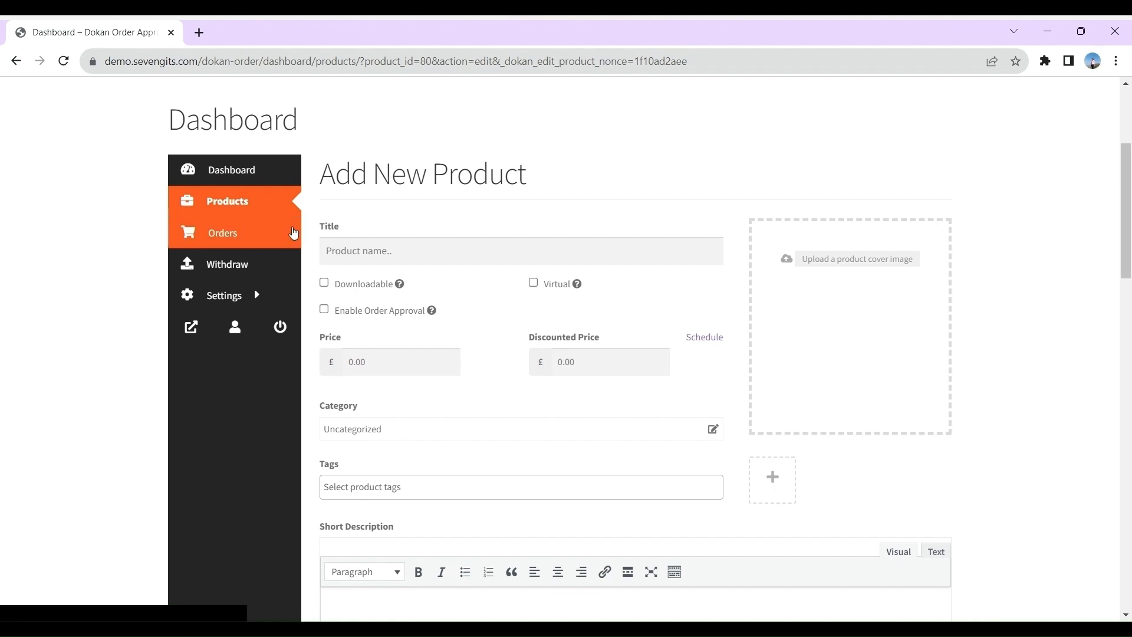
pyautogui.moveTo(460, 197)
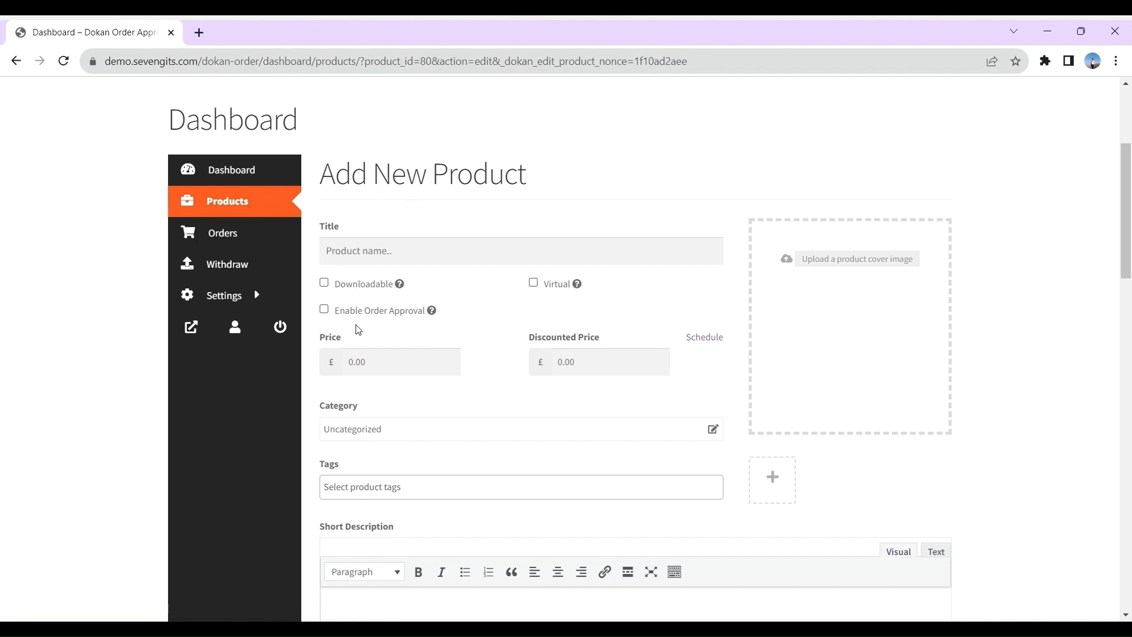
pyautogui.moveTo(345, 324)
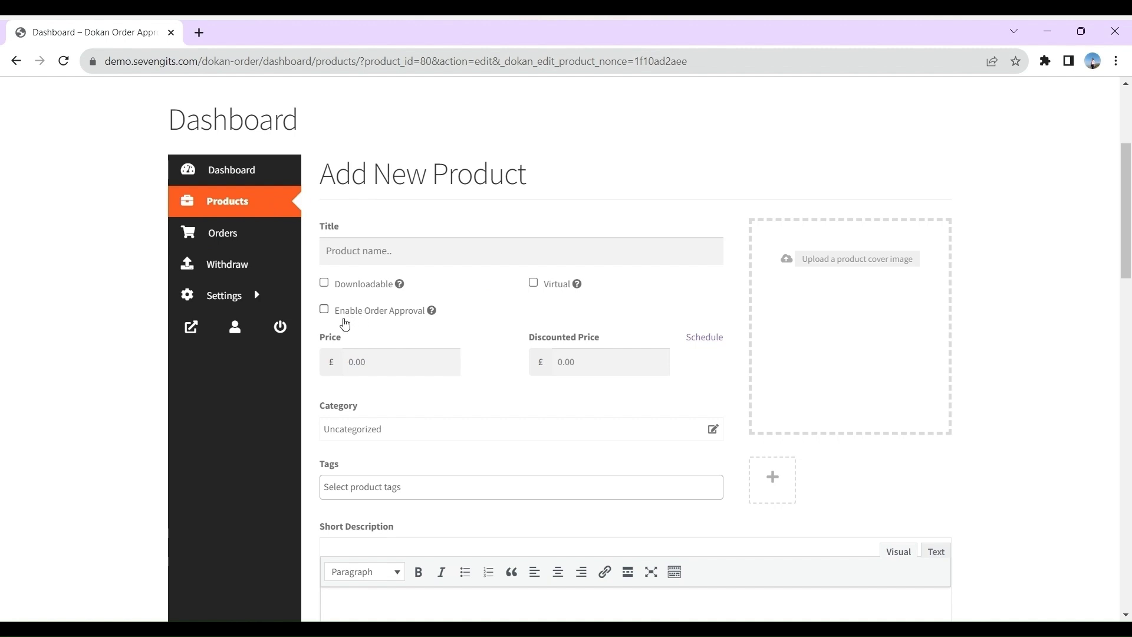
pyautogui.moveTo(375, 323)
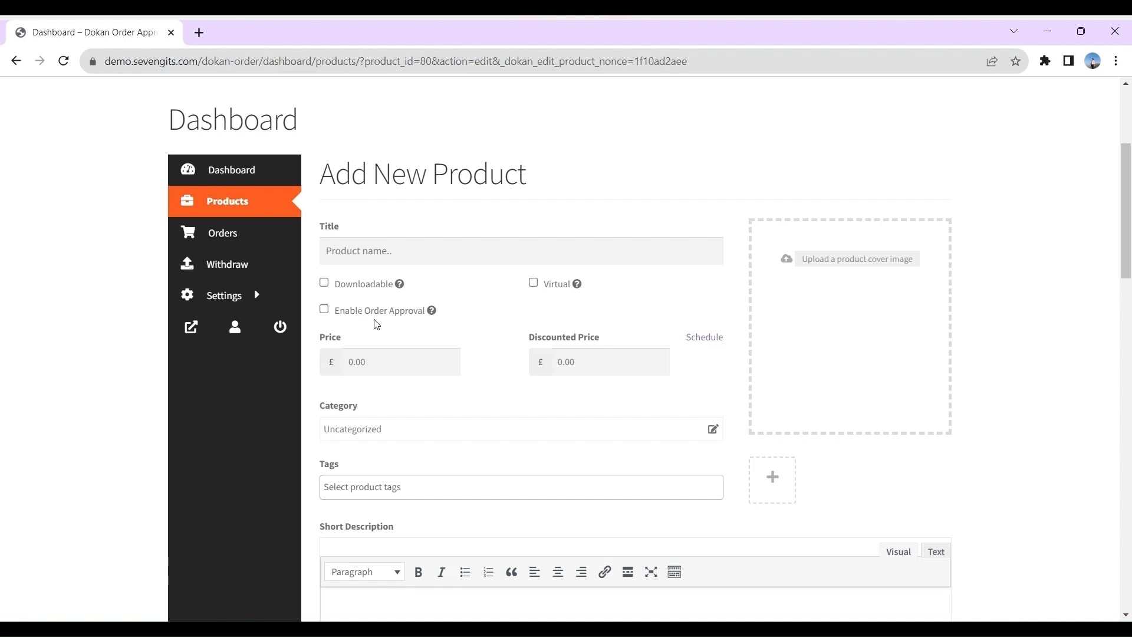
pyautogui.click(223, 232)
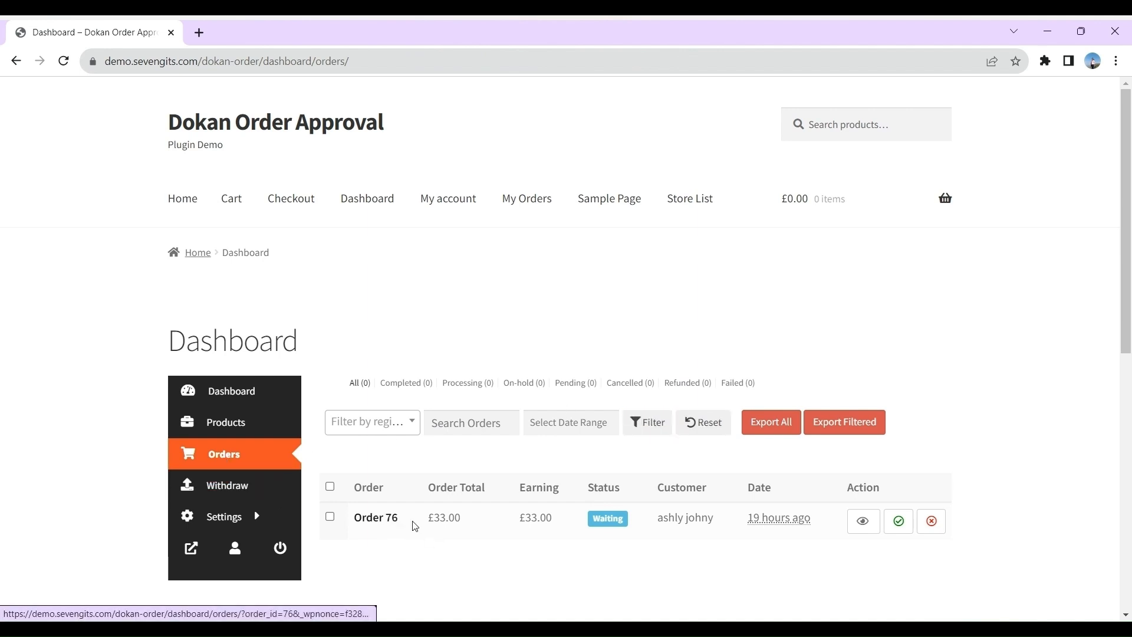
pyautogui.moveTo(608, 521)
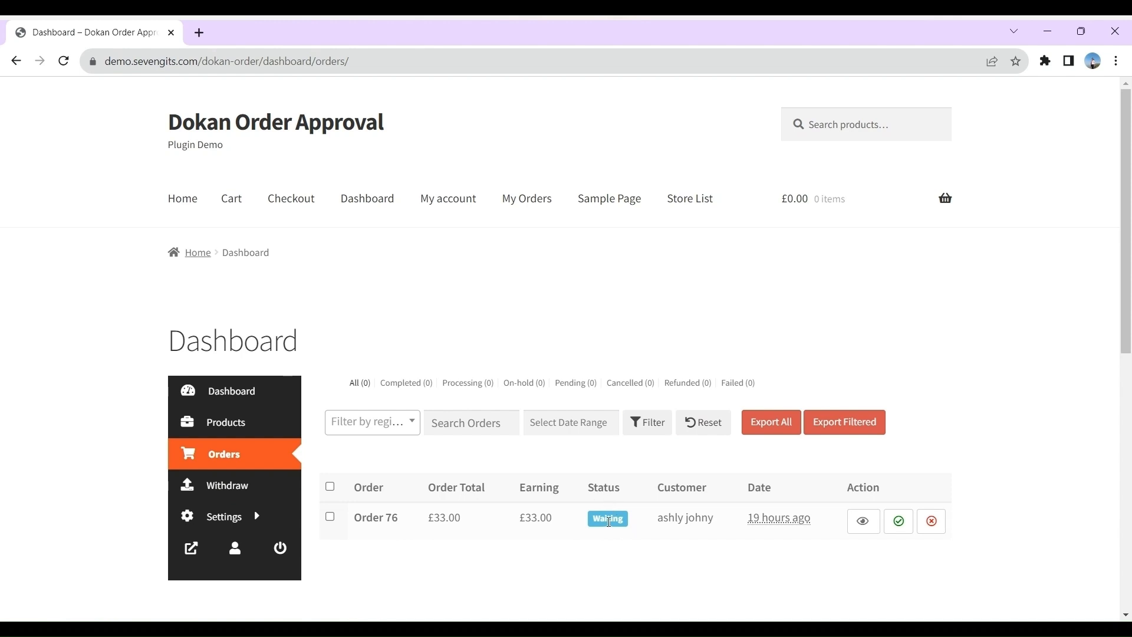
pyautogui.moveTo(840, 540)
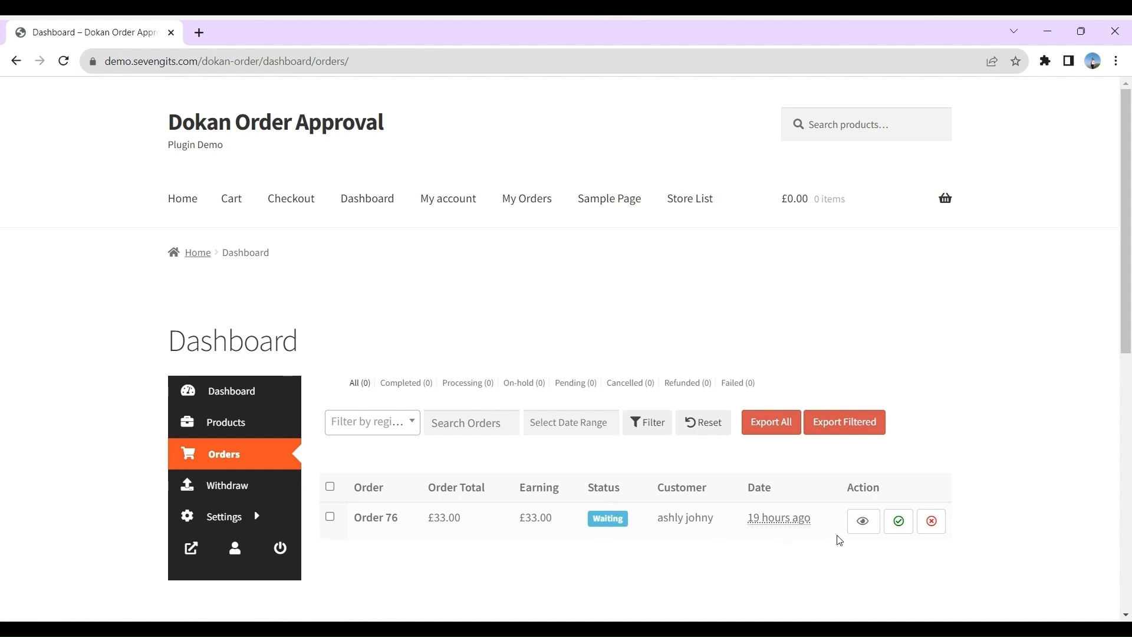
pyautogui.moveTo(930, 521)
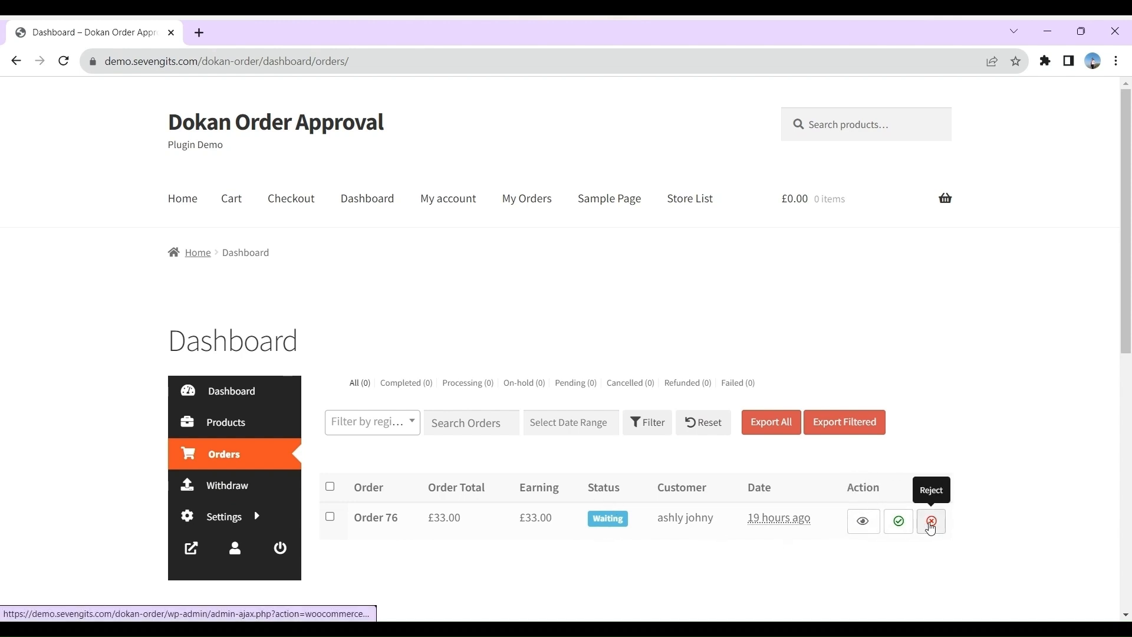
pyautogui.moveTo(884, 538)
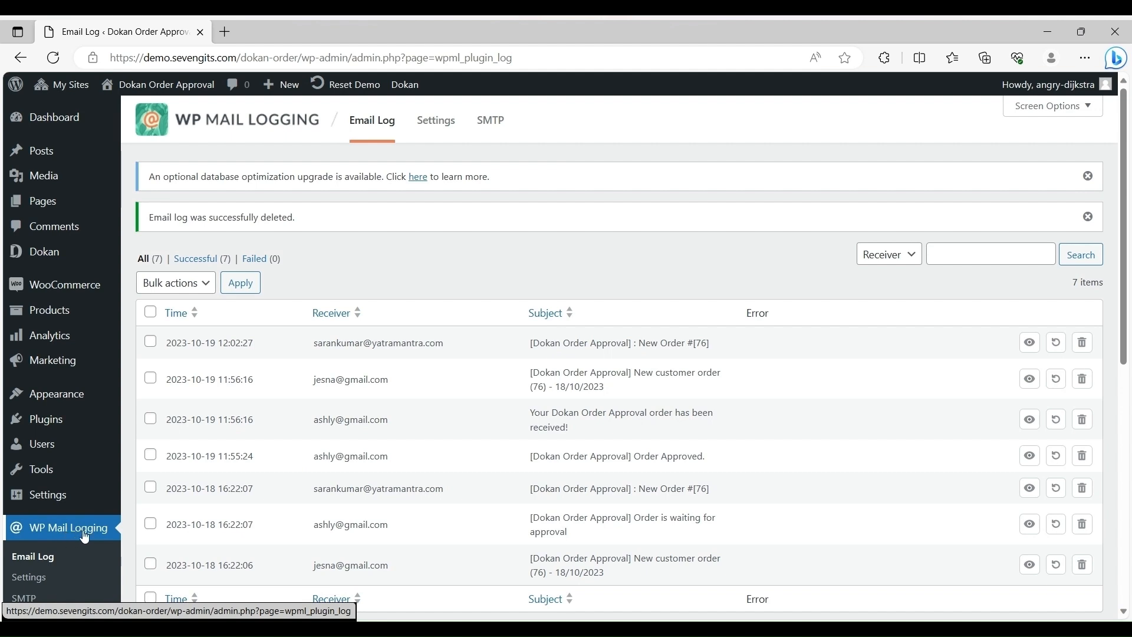
pyautogui.scroll(-3)
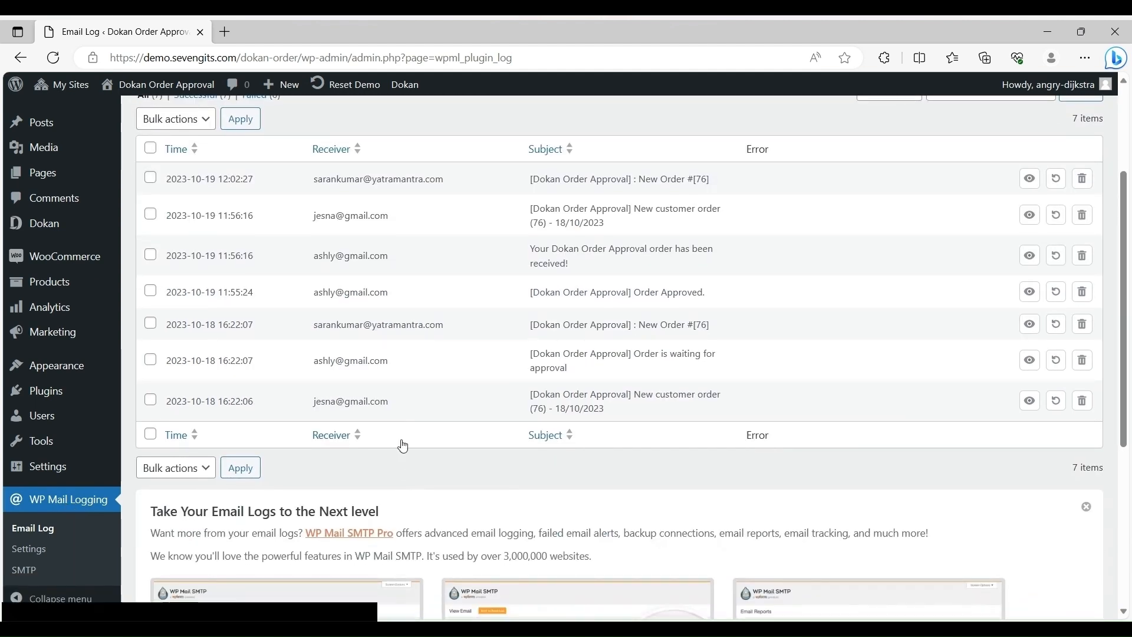
pyautogui.moveTo(1028, 401)
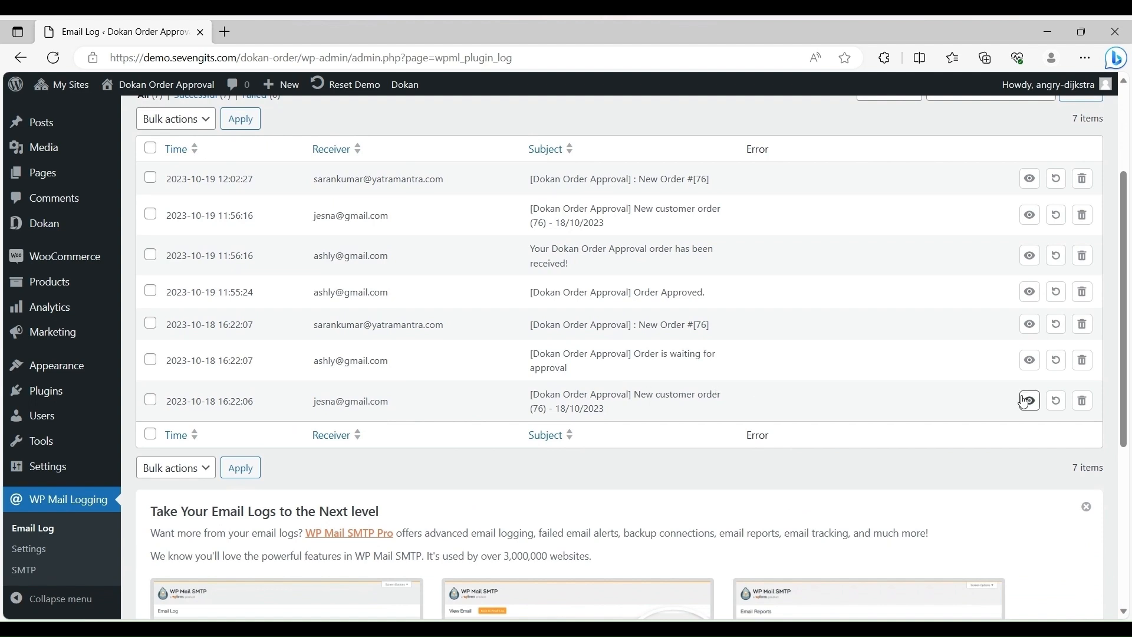
pyautogui.click(1028, 401)
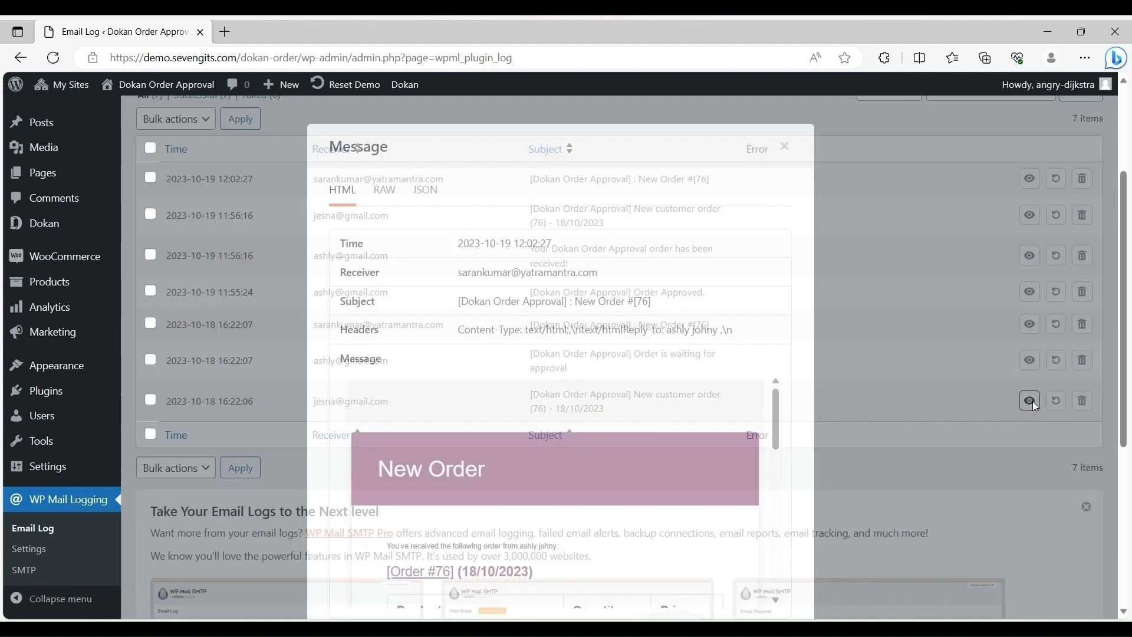
pyautogui.click(1029, 401)
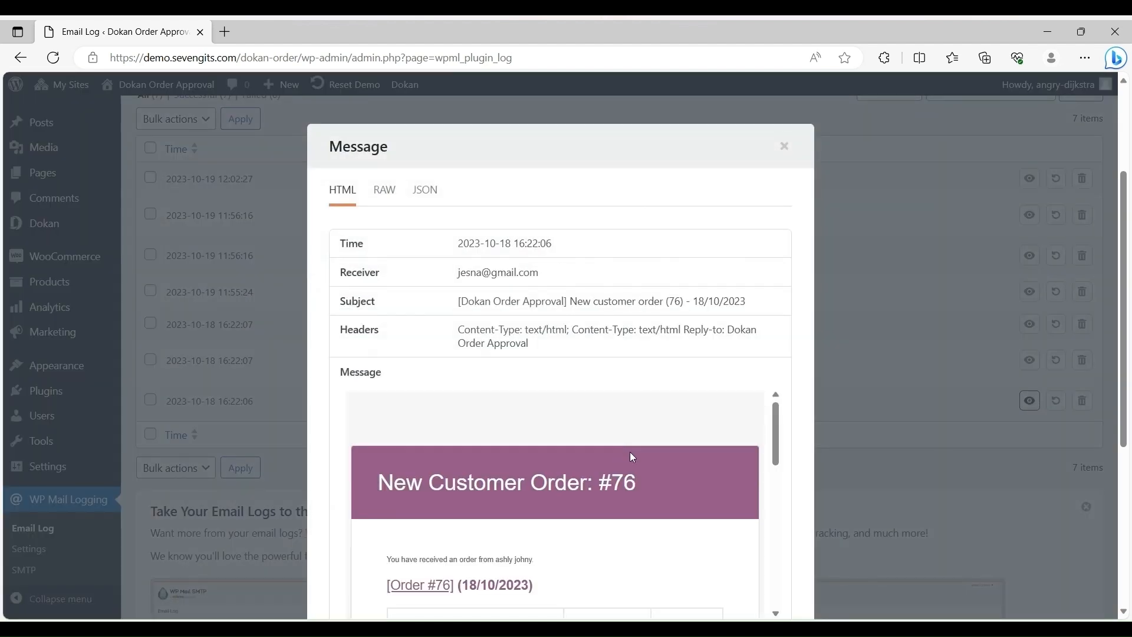
pyautogui.scroll(-3)
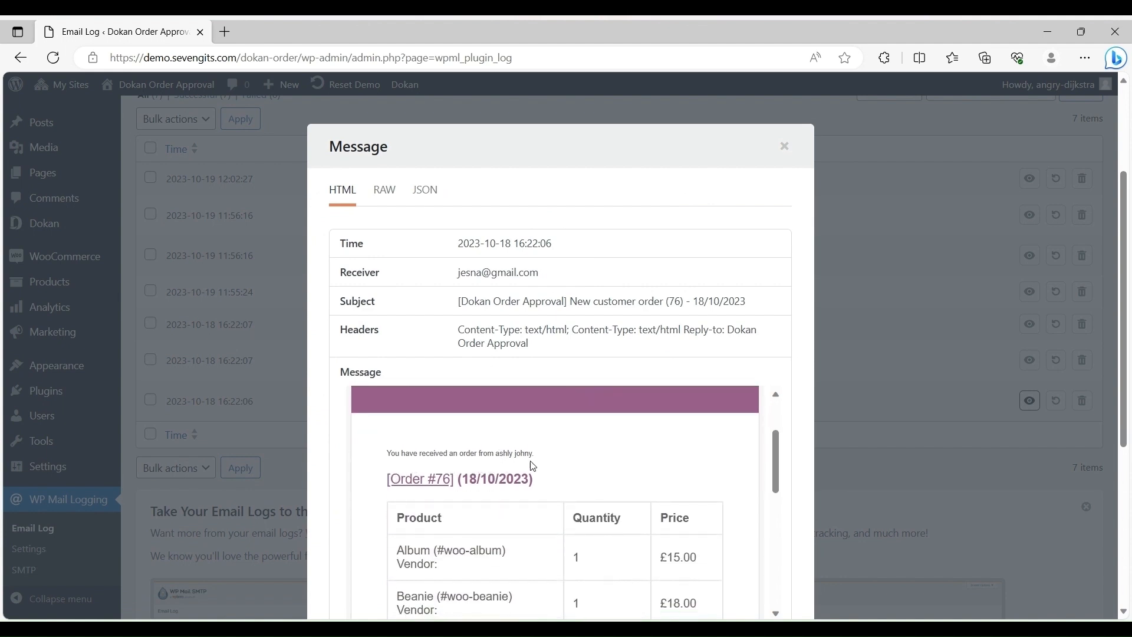
pyautogui.scroll(-3)
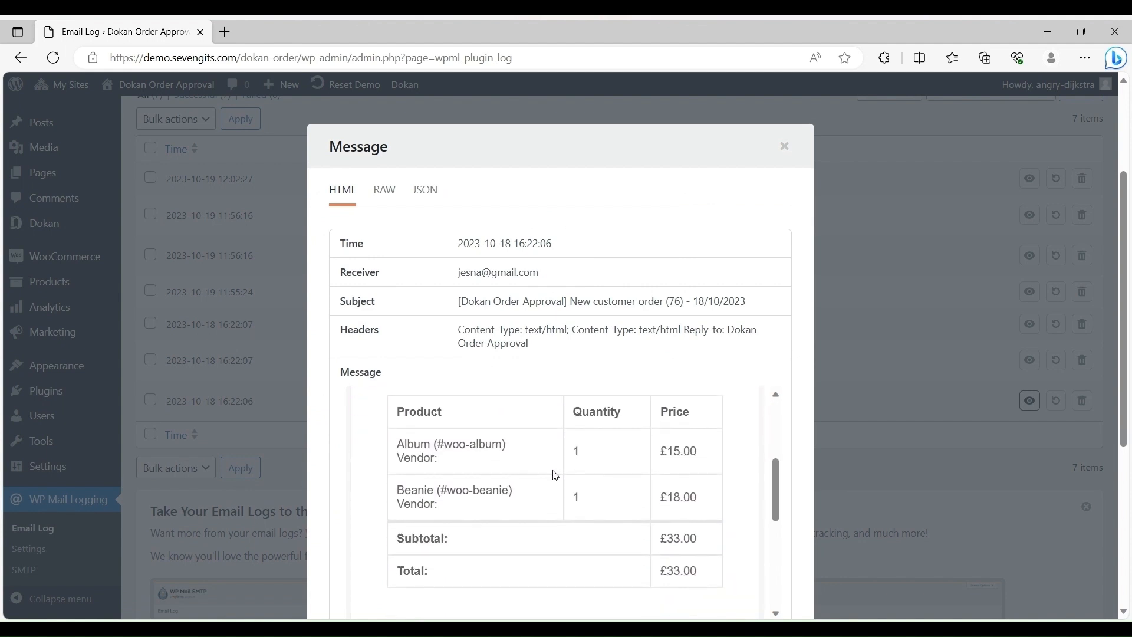
pyautogui.scroll(-3)
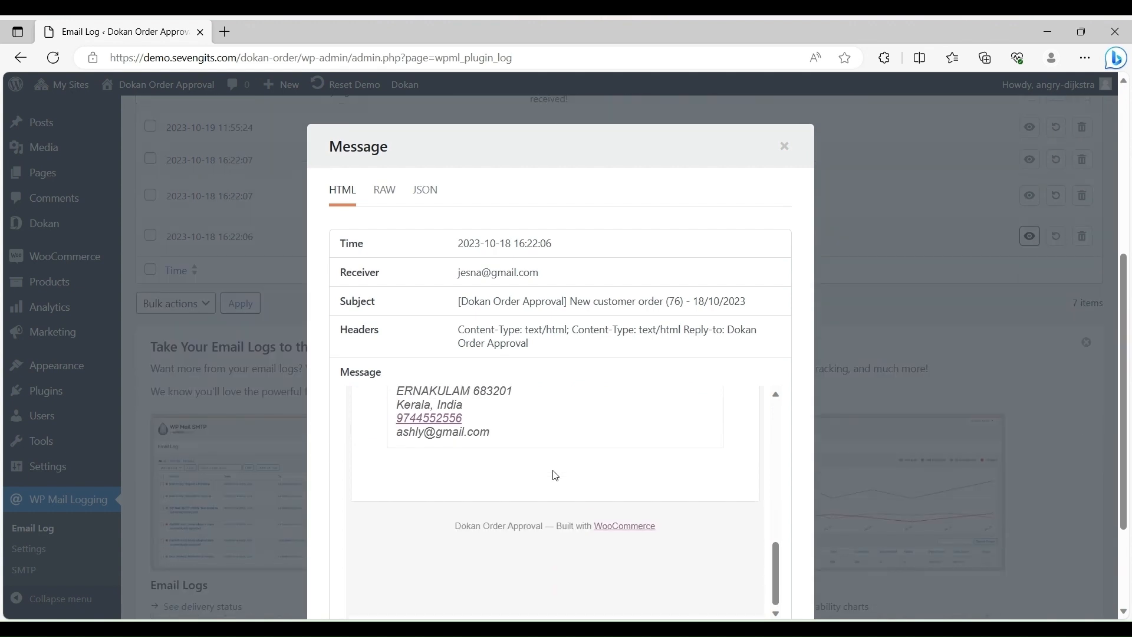
pyautogui.scroll(3)
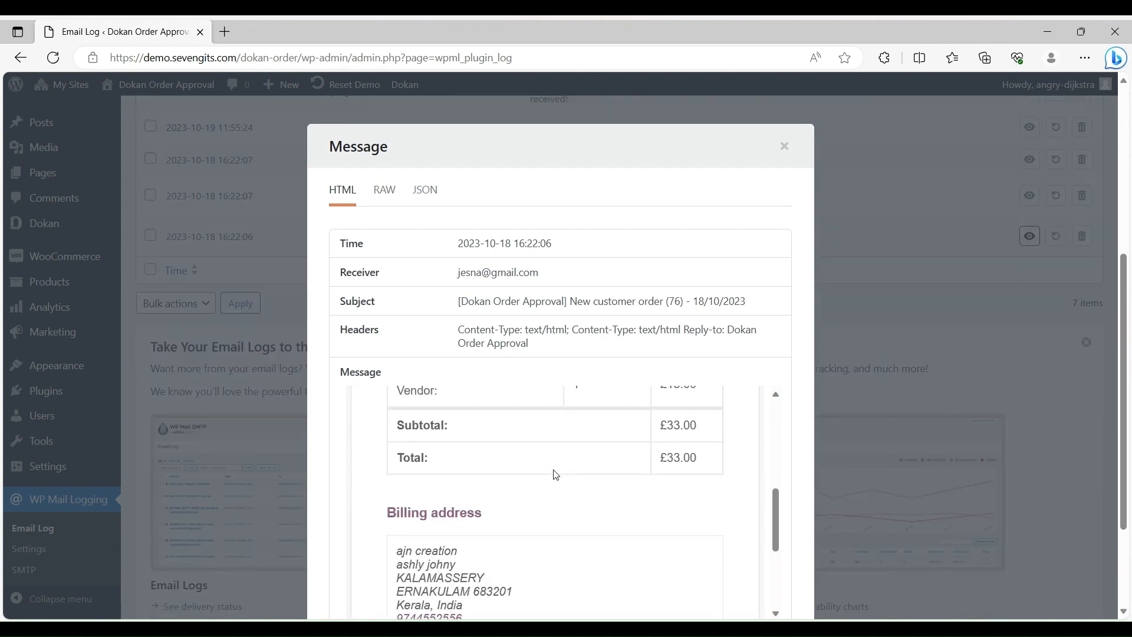
pyautogui.scroll(3)
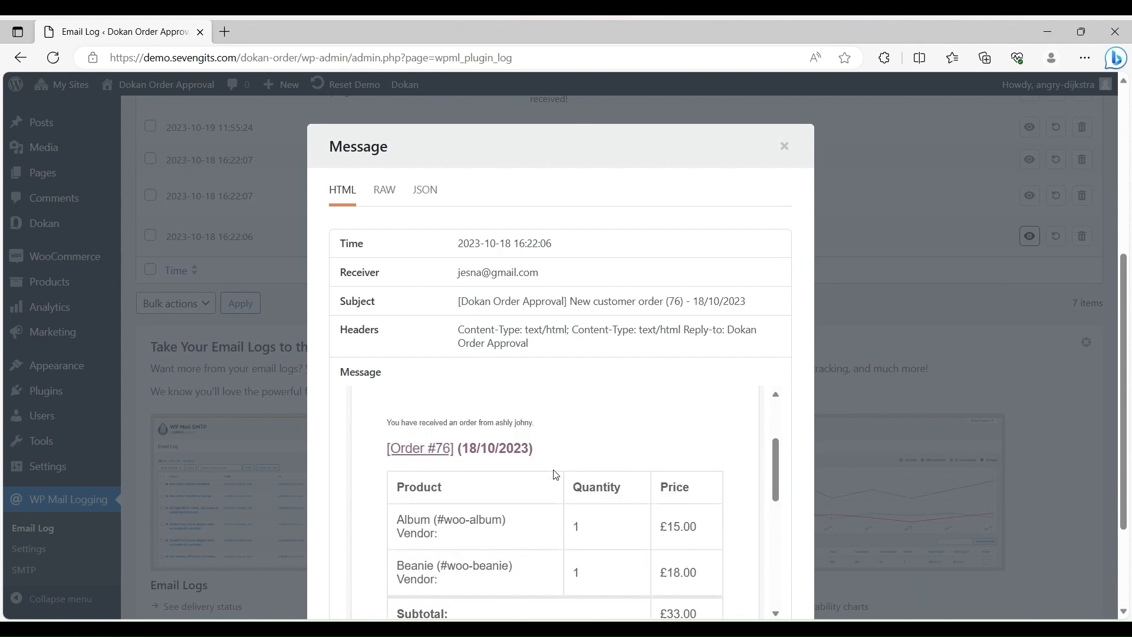
# Close the customer order email and read the 'Order is waiting for approval' email.
pyautogui.click(785, 146)
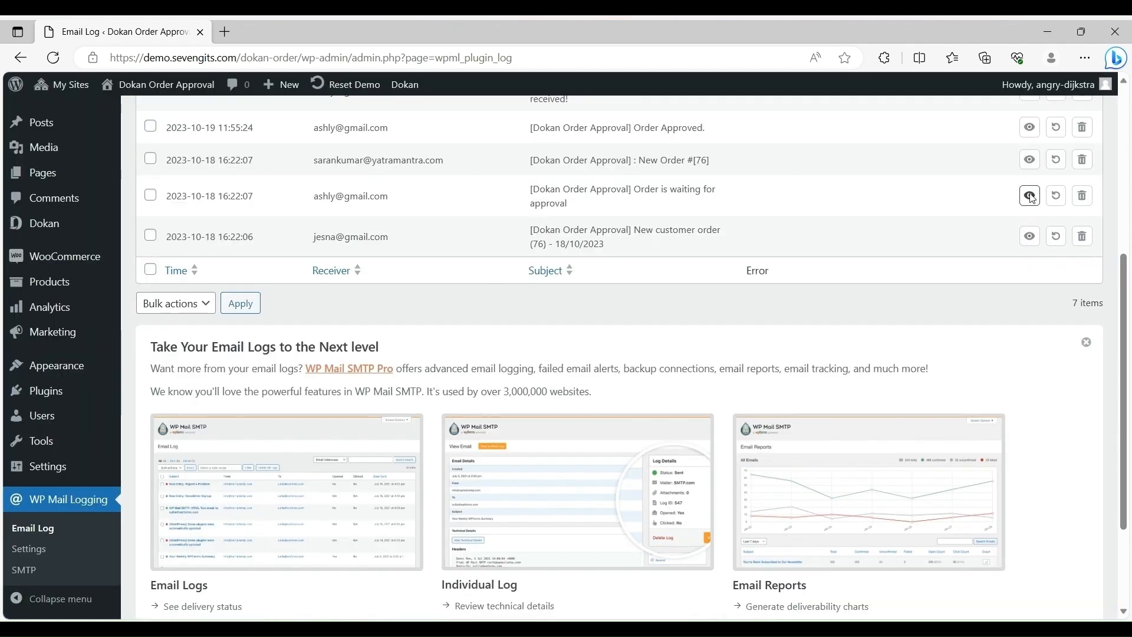
pyautogui.click(1029, 196)
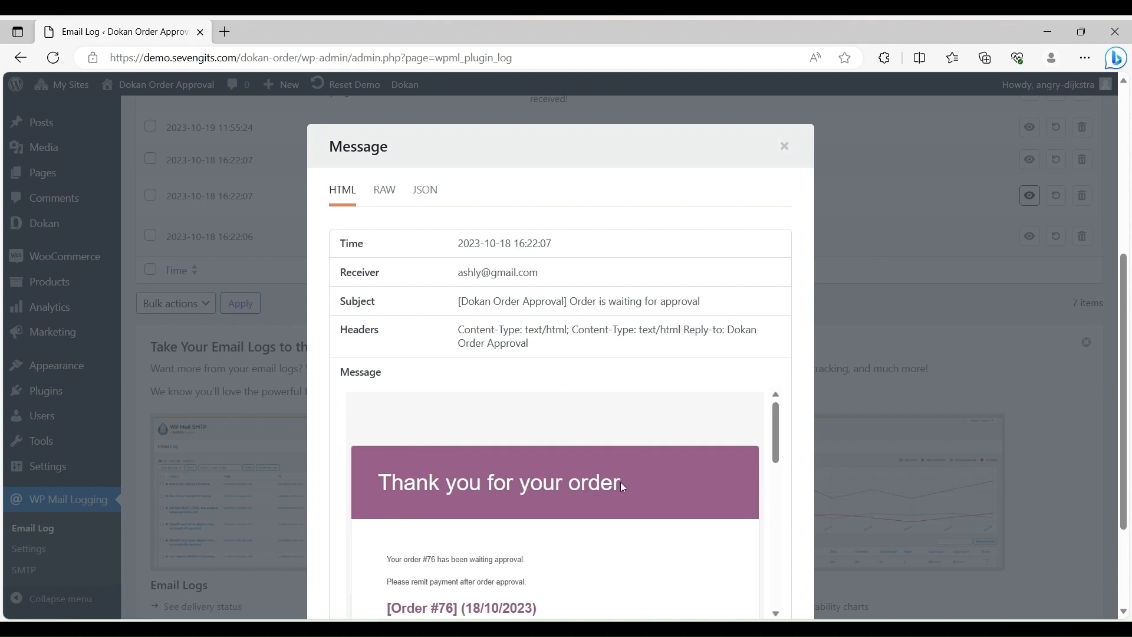
pyautogui.scroll(-3)
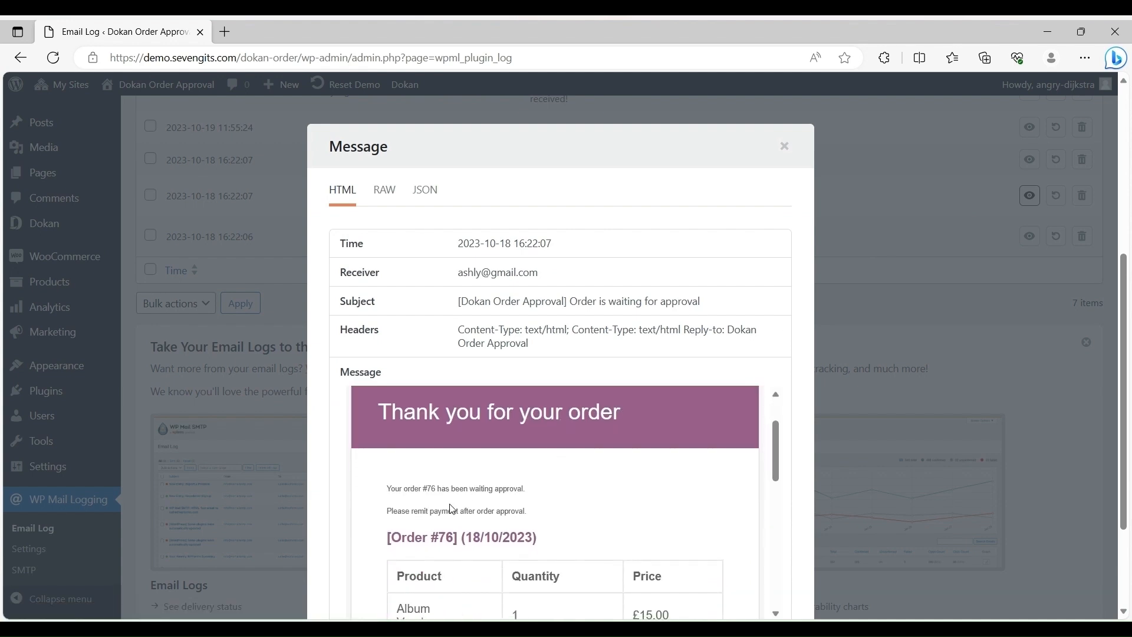
pyautogui.moveTo(467, 524)
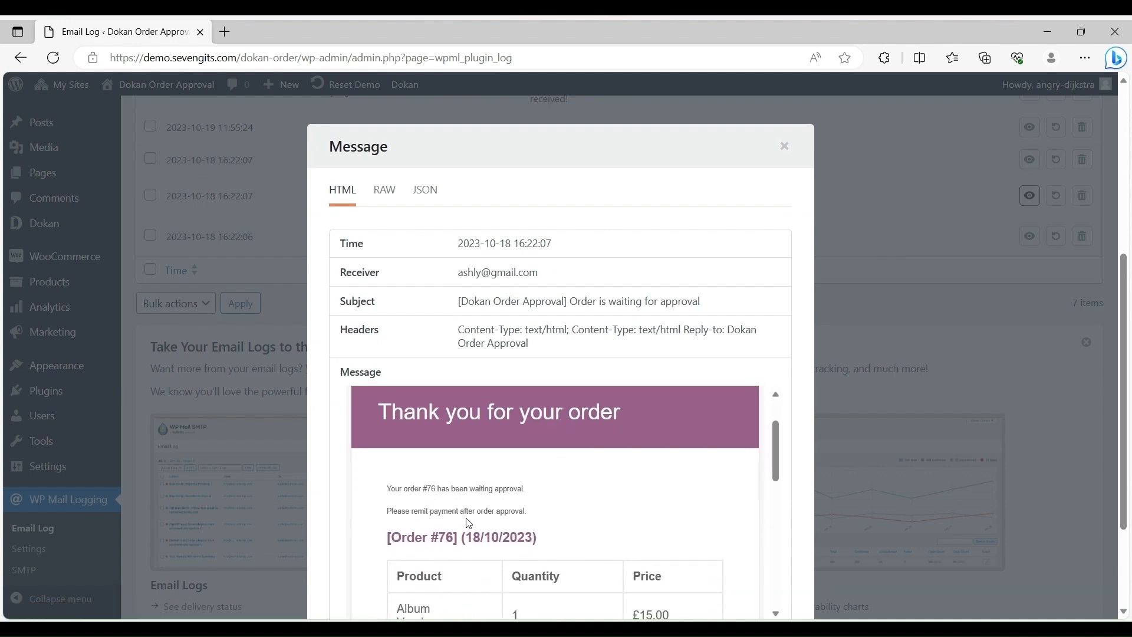
pyautogui.scroll(-3)
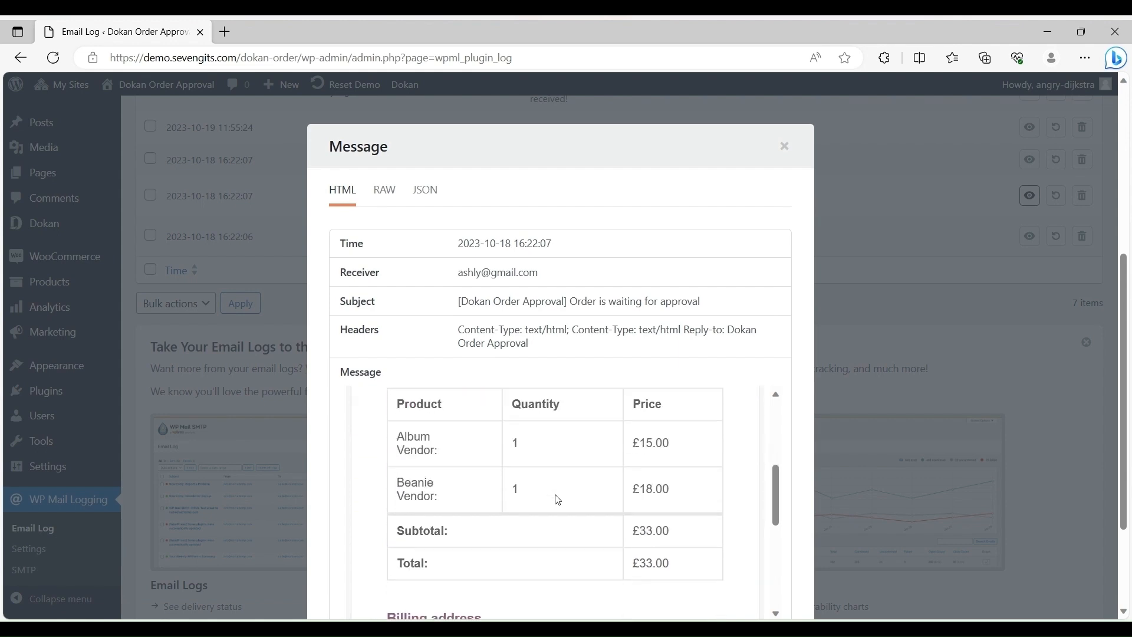
# View the New Order #[76] email down to its Approve and Reject links.
pyautogui.click(783, 146)
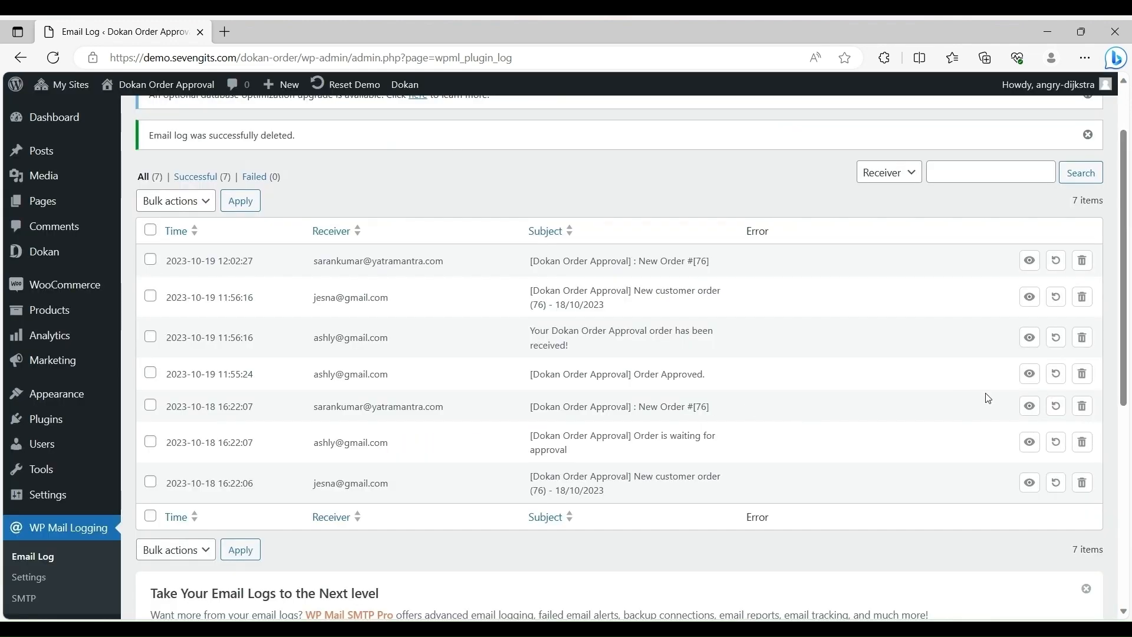
pyautogui.click(1029, 406)
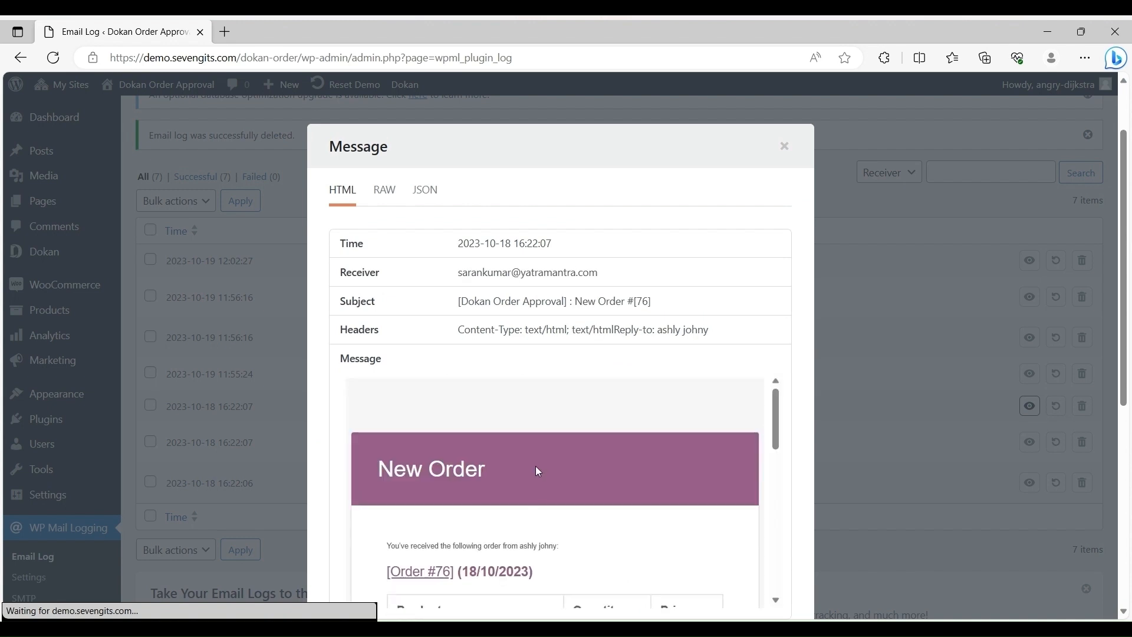
pyautogui.scroll(-3)
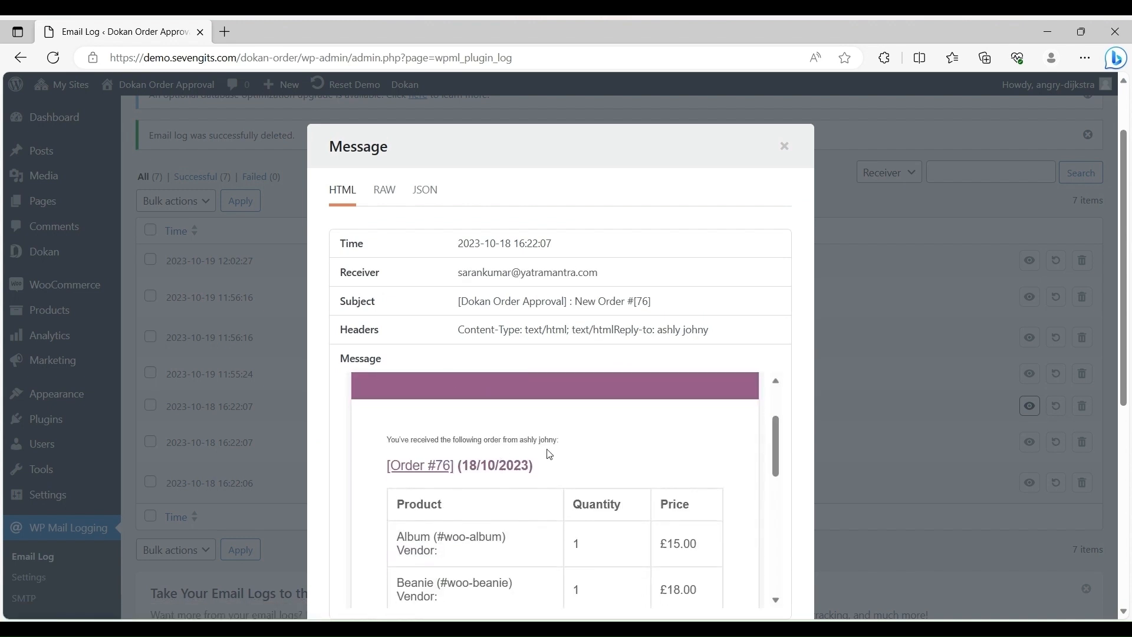
pyautogui.scroll(-3)
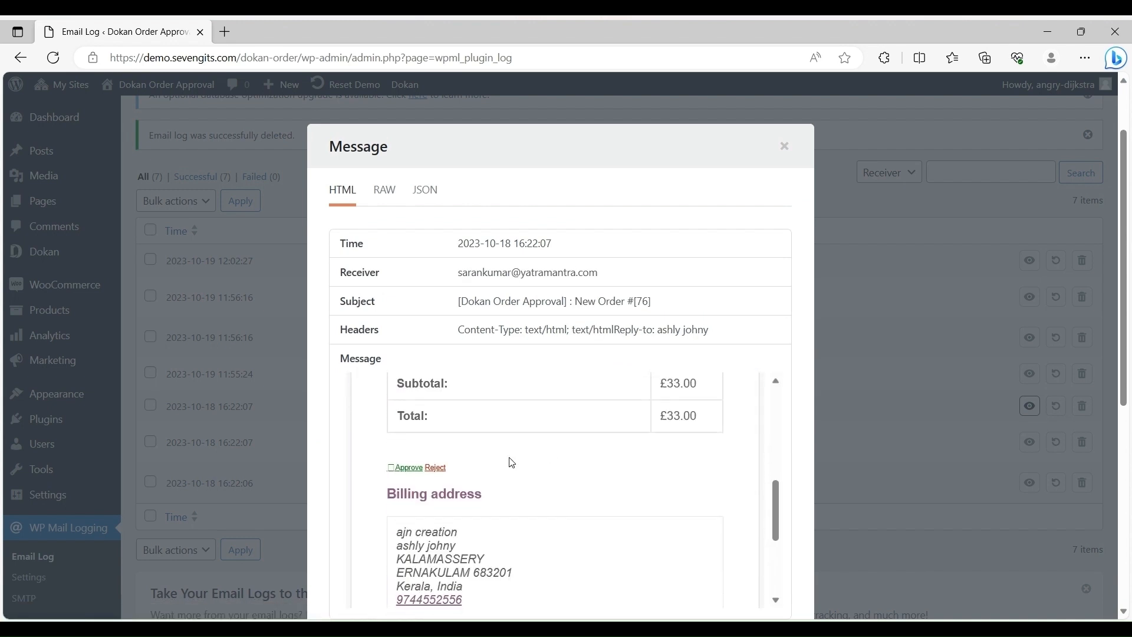
pyautogui.moveTo(371, 485)
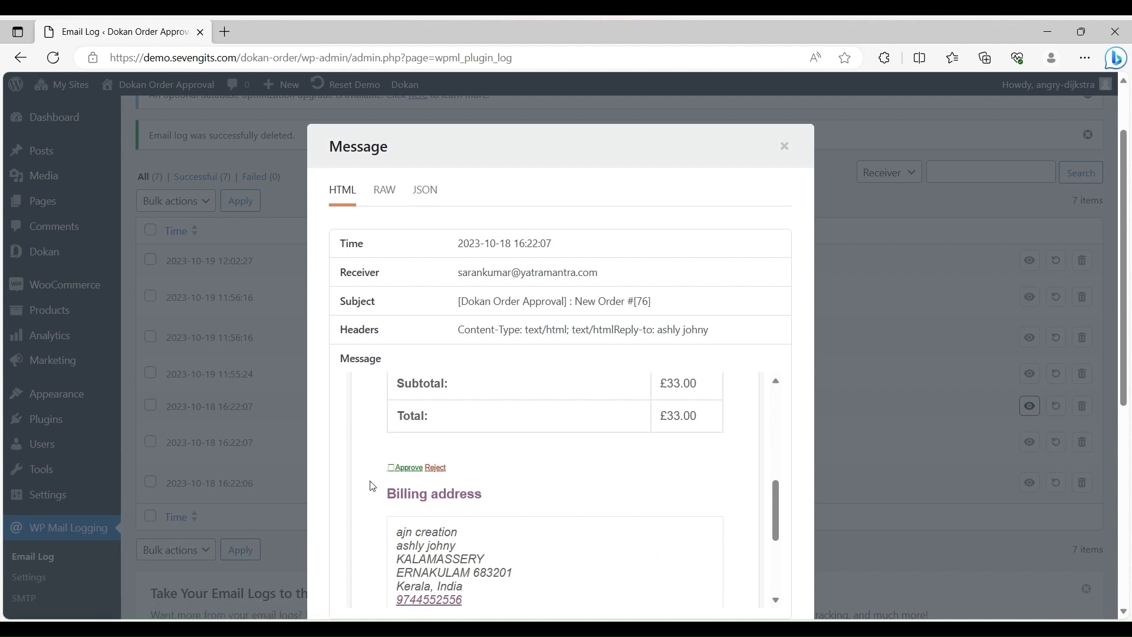
pyautogui.moveTo(446, 480)
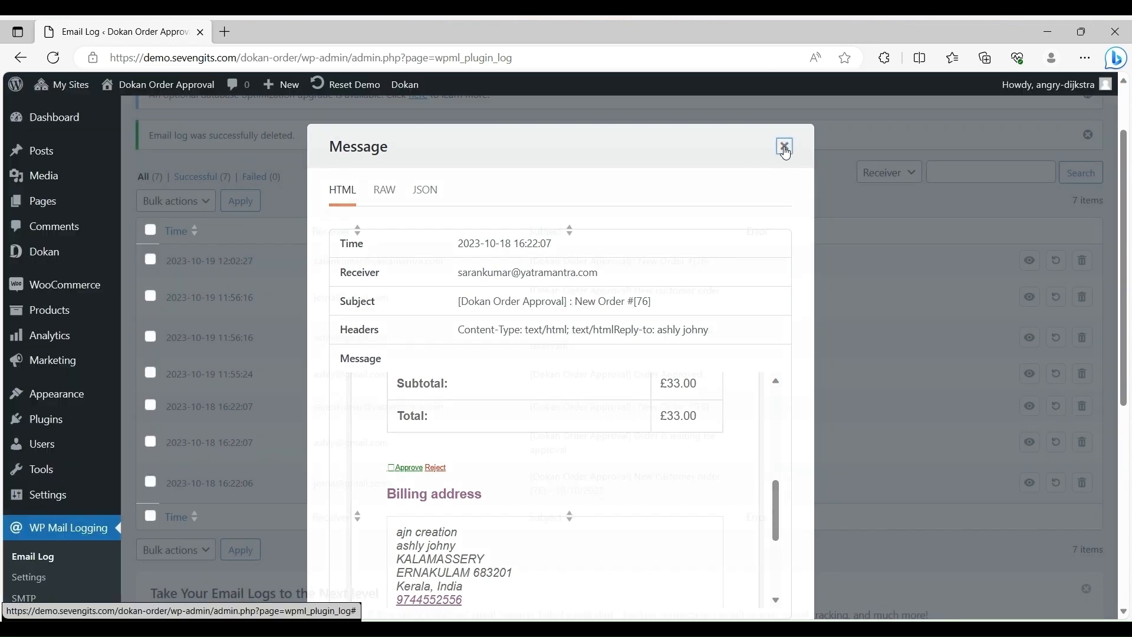
# Read the 'Order Approved.' email through to its Pay now link.
pyautogui.click(1029, 456)
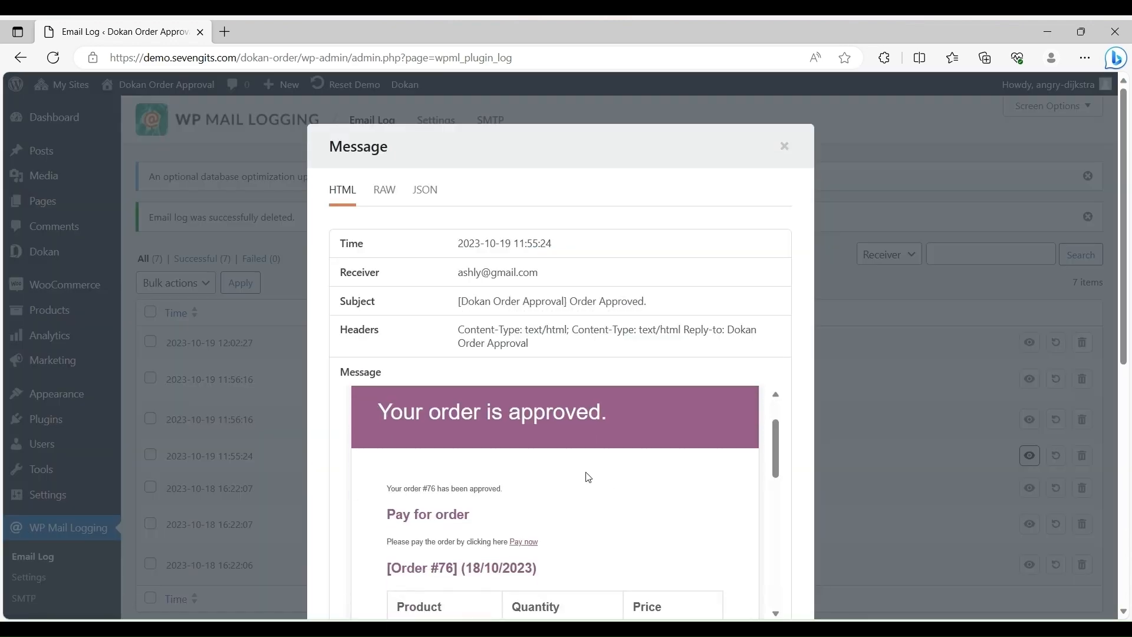
pyautogui.moveTo(524, 504)
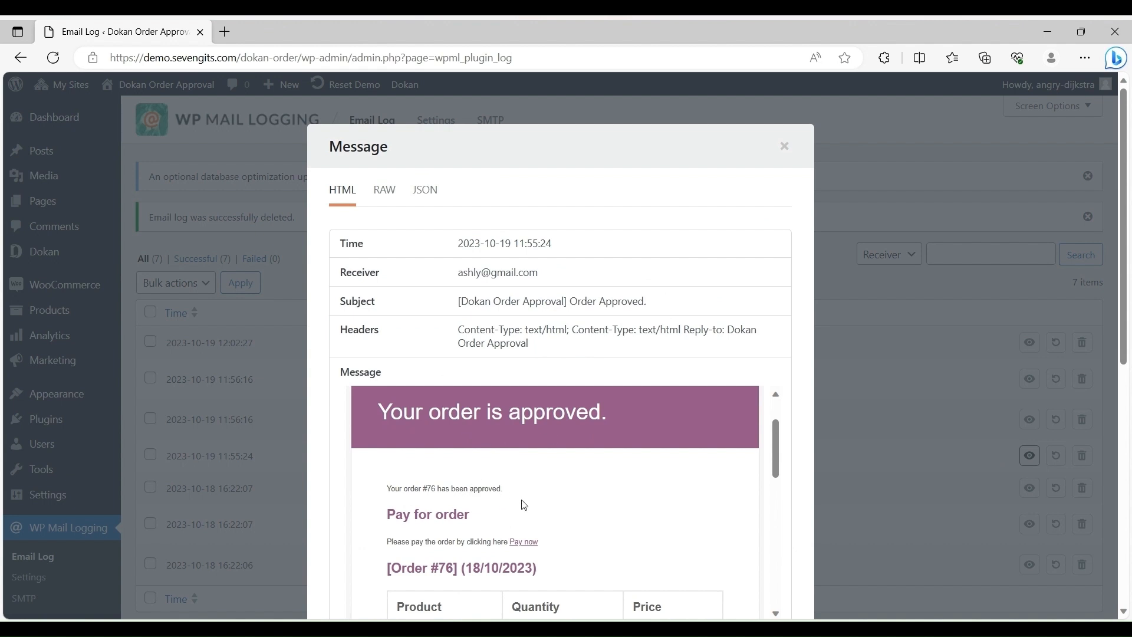
pyautogui.scroll(-3)
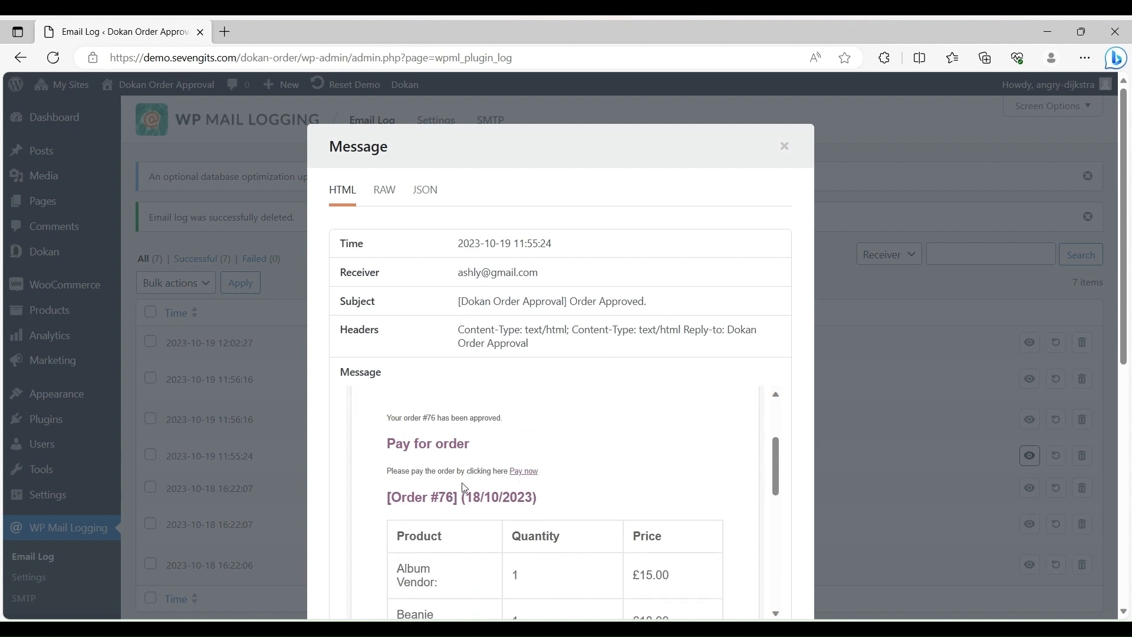
pyautogui.moveTo(666, 493)
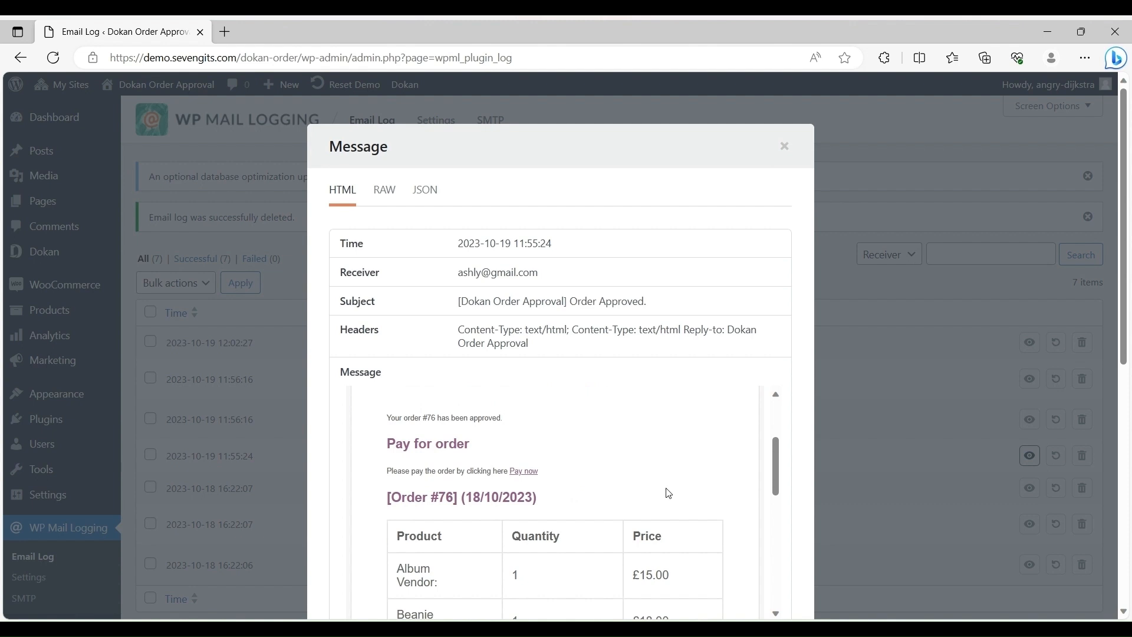
pyautogui.scroll(-3)
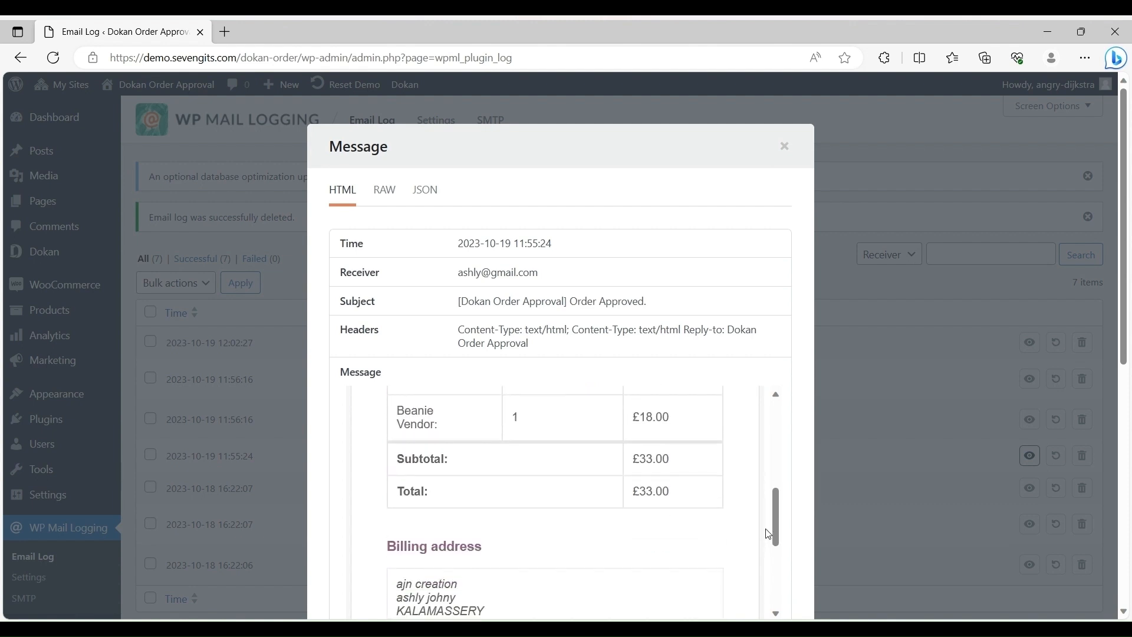
pyautogui.scroll(-3)
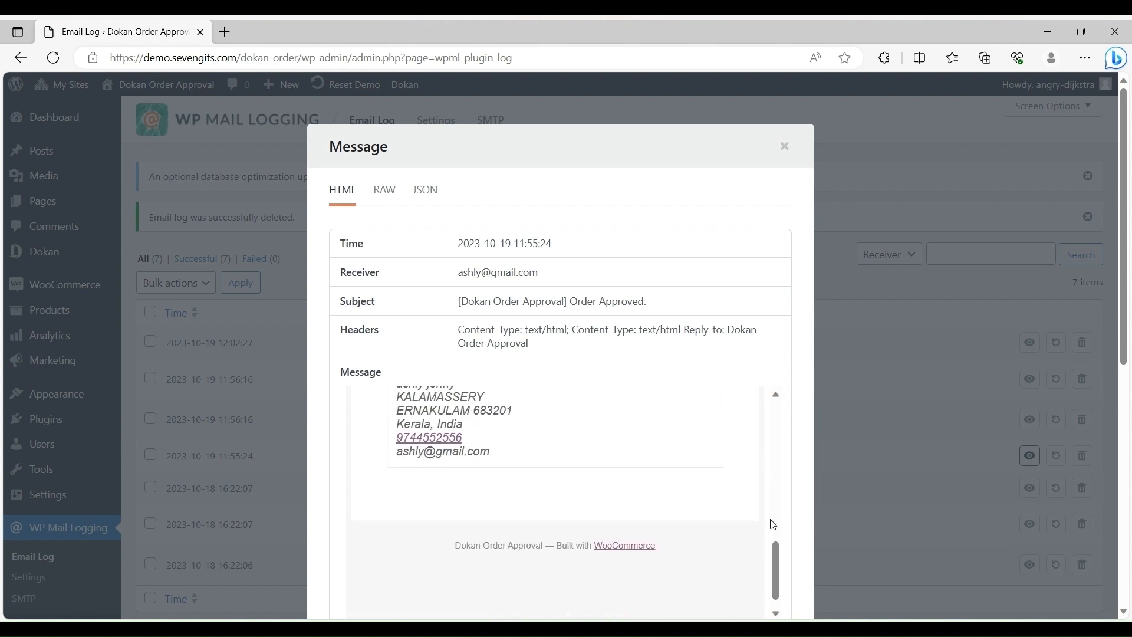
# View the 'Your Dokan Order Approval order has been received!' email.
pyautogui.click(785, 145)
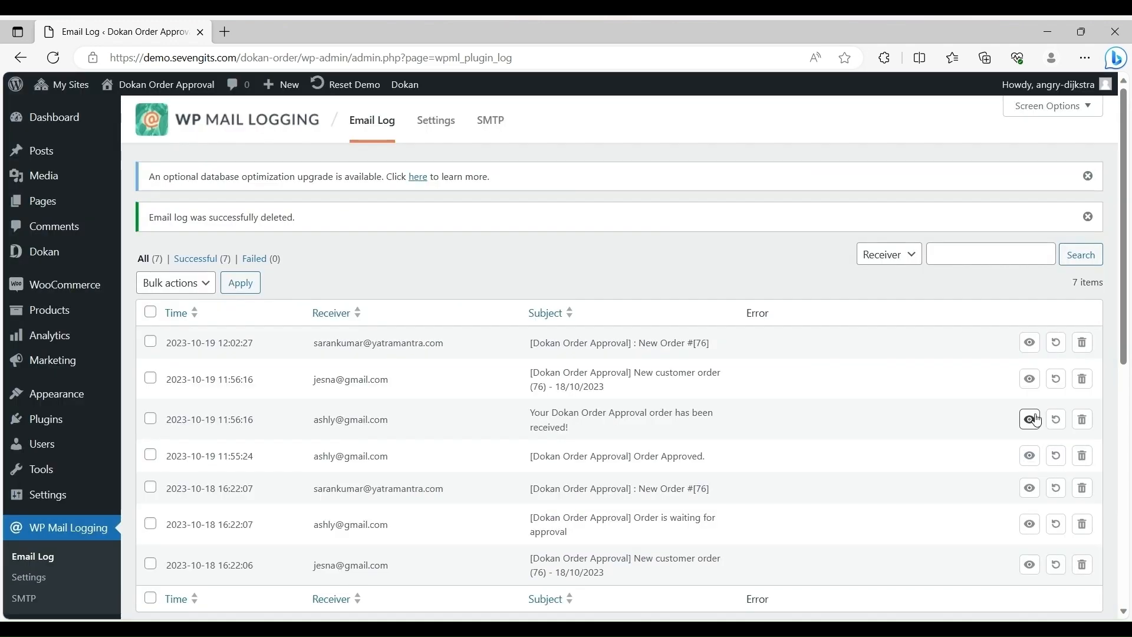
pyautogui.click(1029, 419)
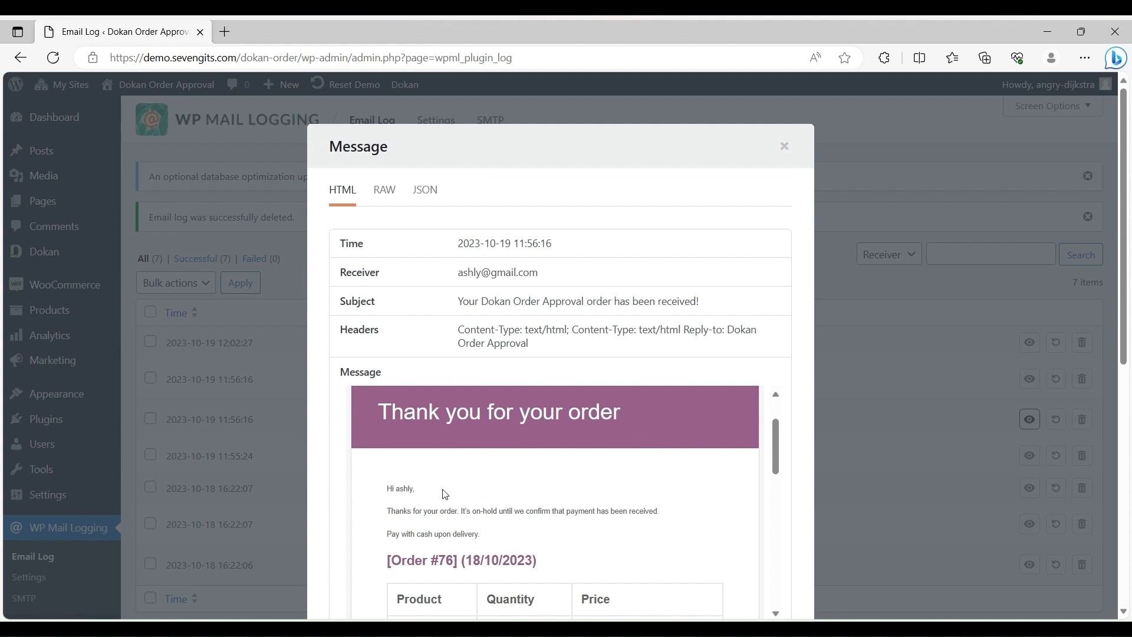
pyautogui.moveTo(623, 527)
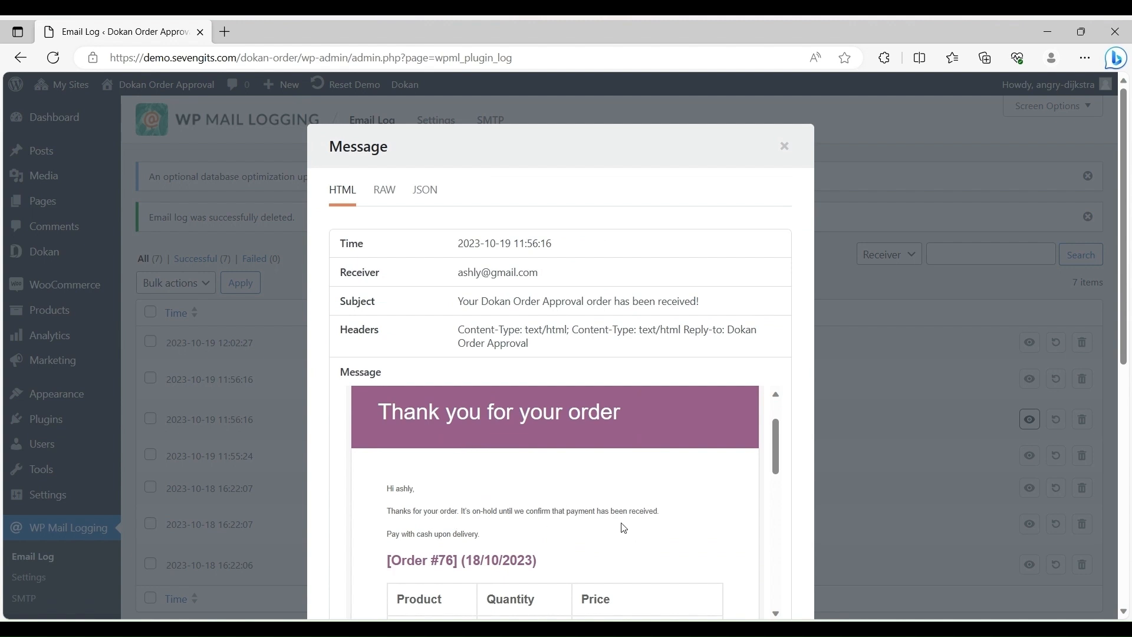
pyautogui.moveTo(535, 540)
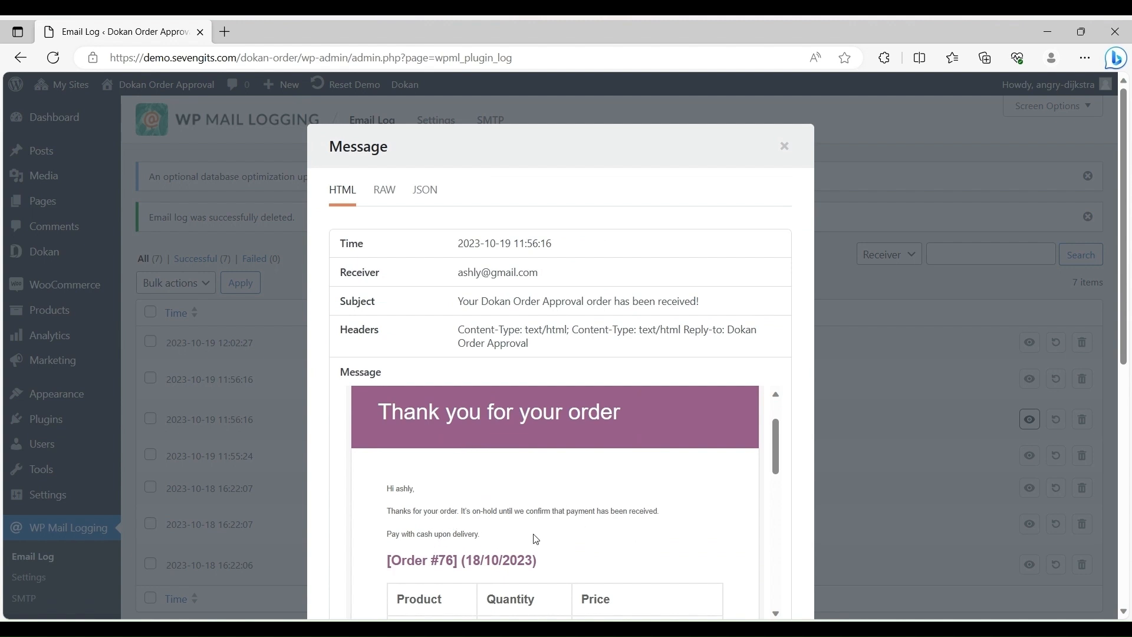
pyautogui.scroll(-3)
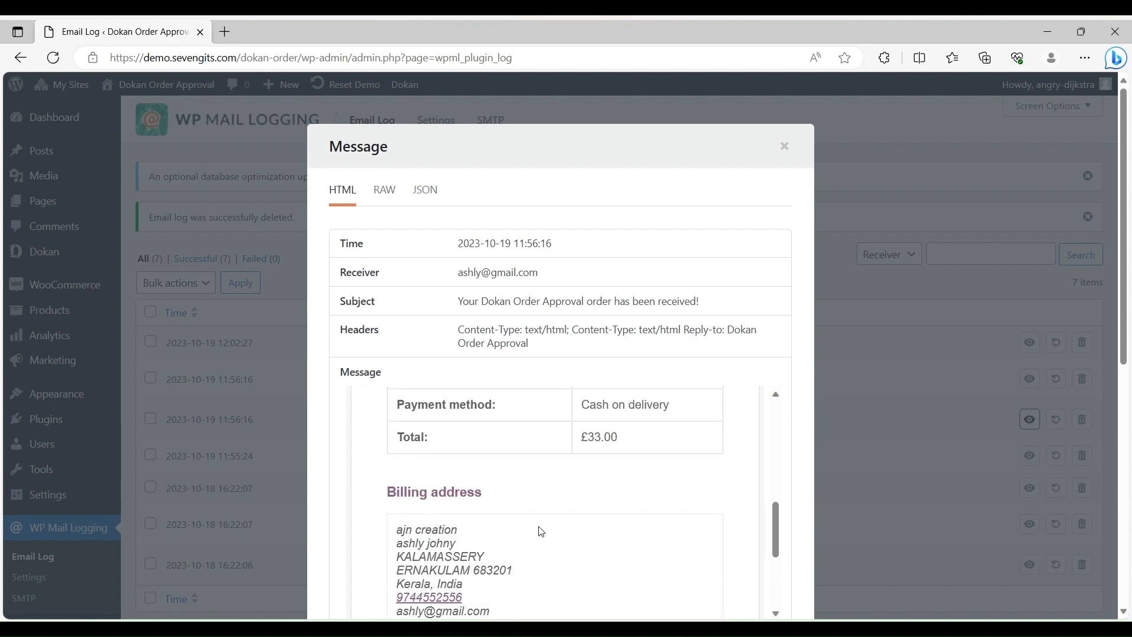
pyautogui.scroll(-3)
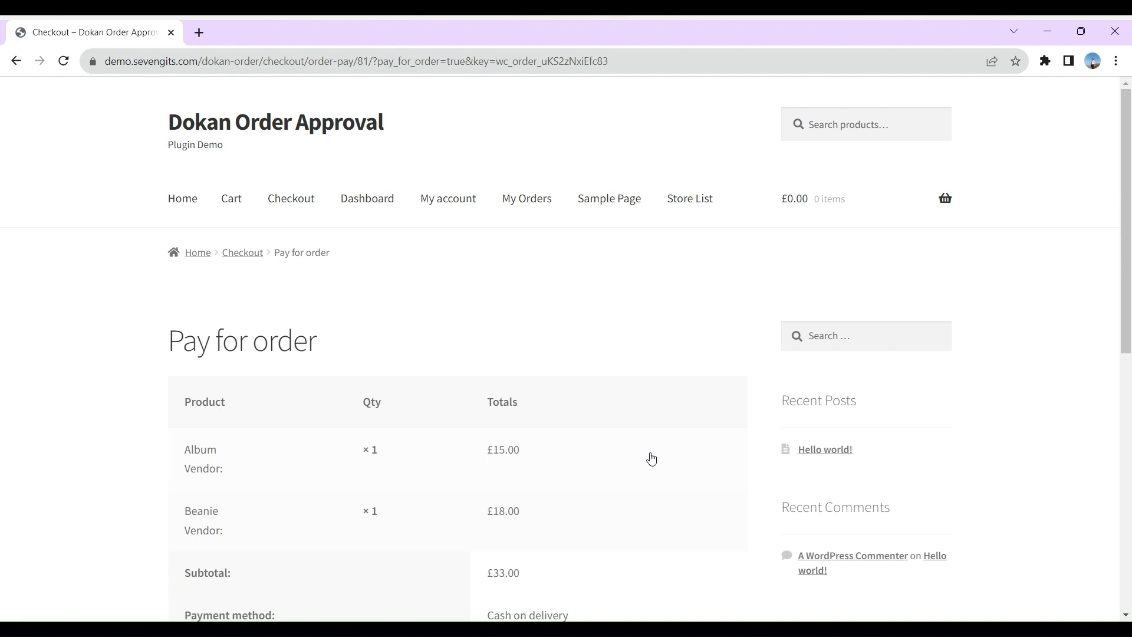
# Scroll the Pay for order page to the £33.00 total and Pay for order button.
pyautogui.scroll(-3)
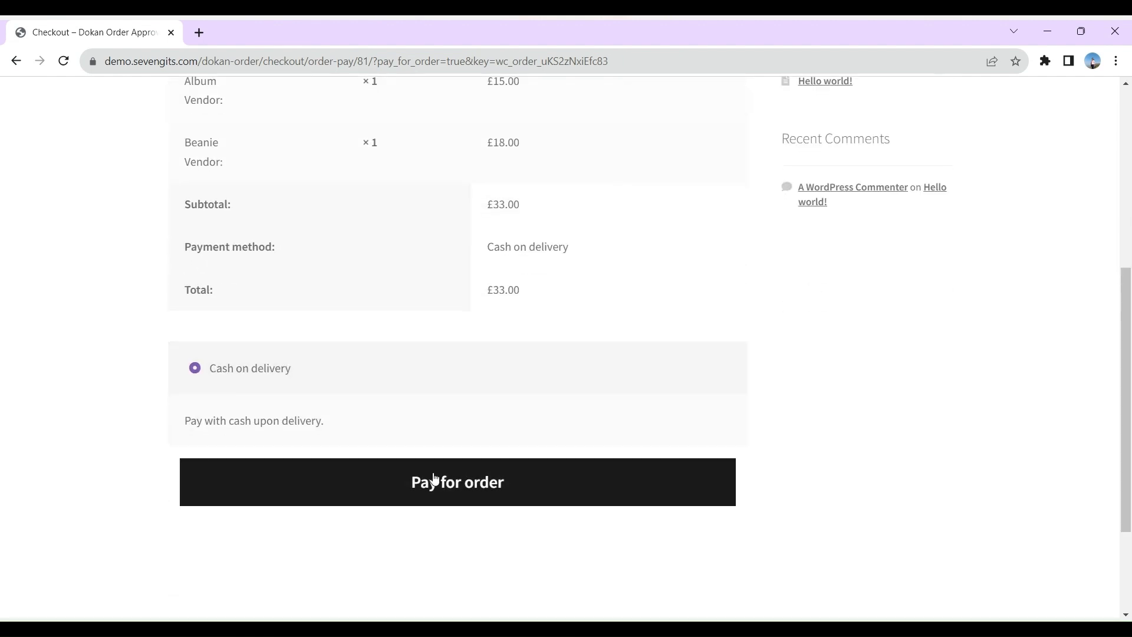
pyautogui.moveTo(453, 502)
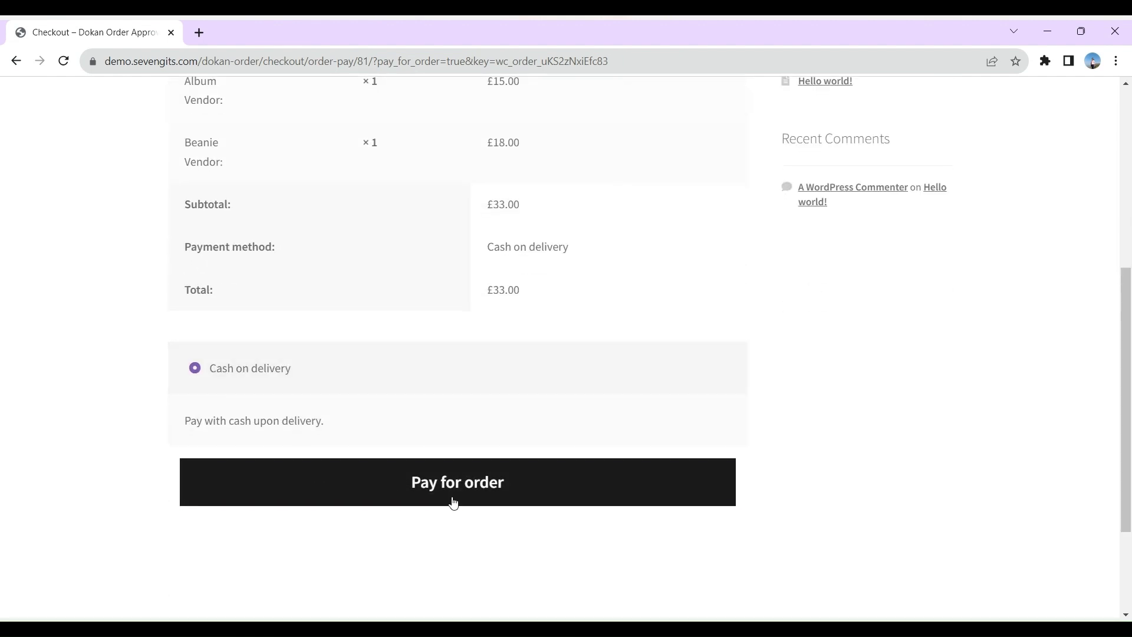